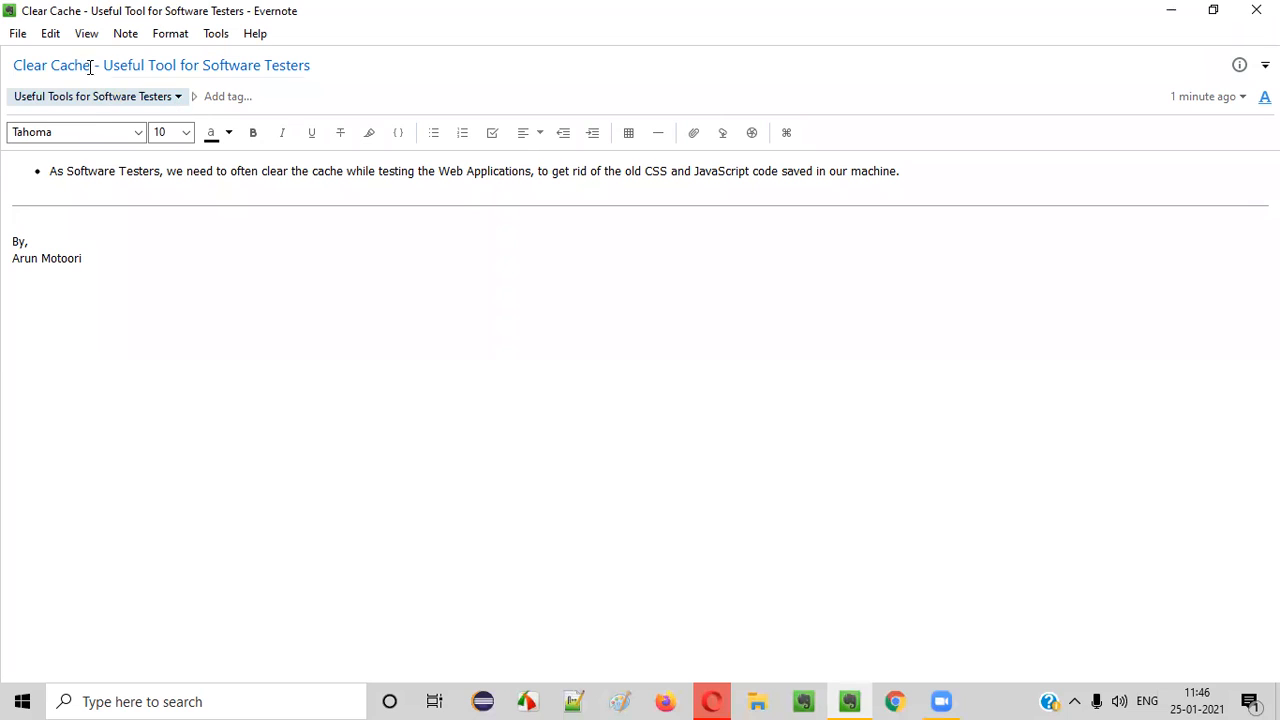
# Type 'Clear the cache of the Web Applications' in Paint and draw a rectangle around 'Clear the cache'.
pyautogui.doubleClick(50, 65)
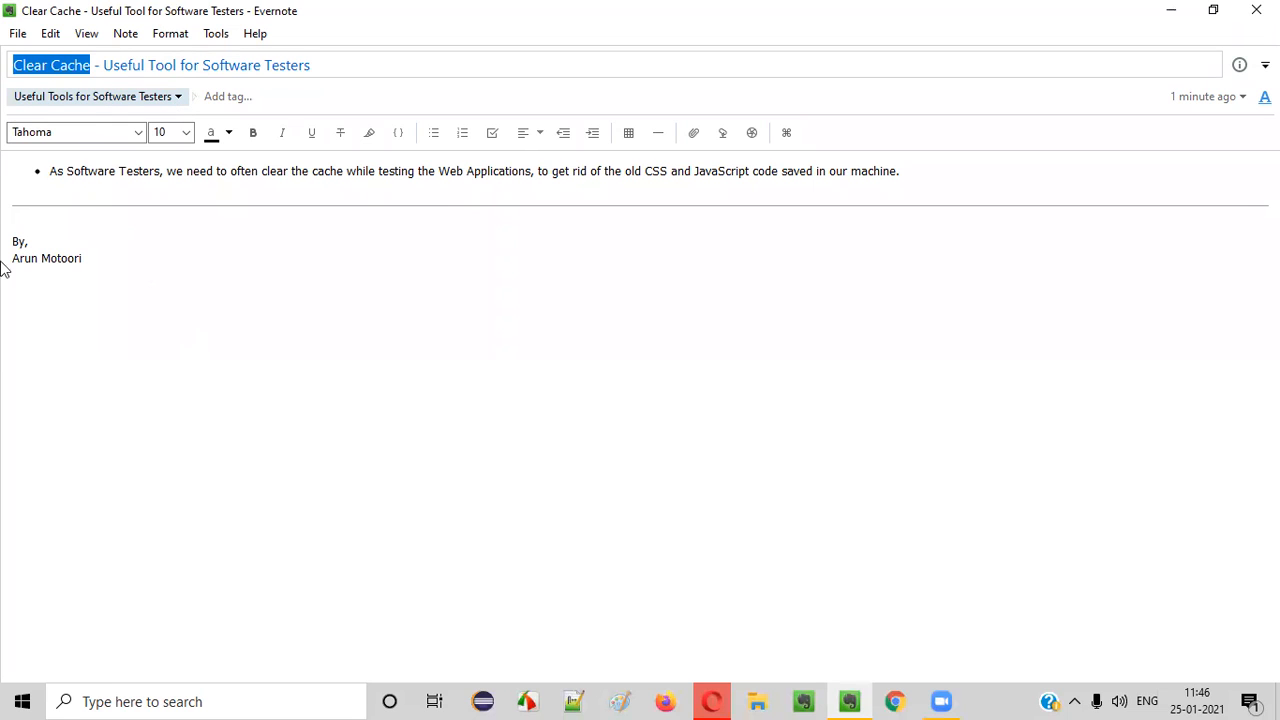
pyautogui.moveTo(153, 190)
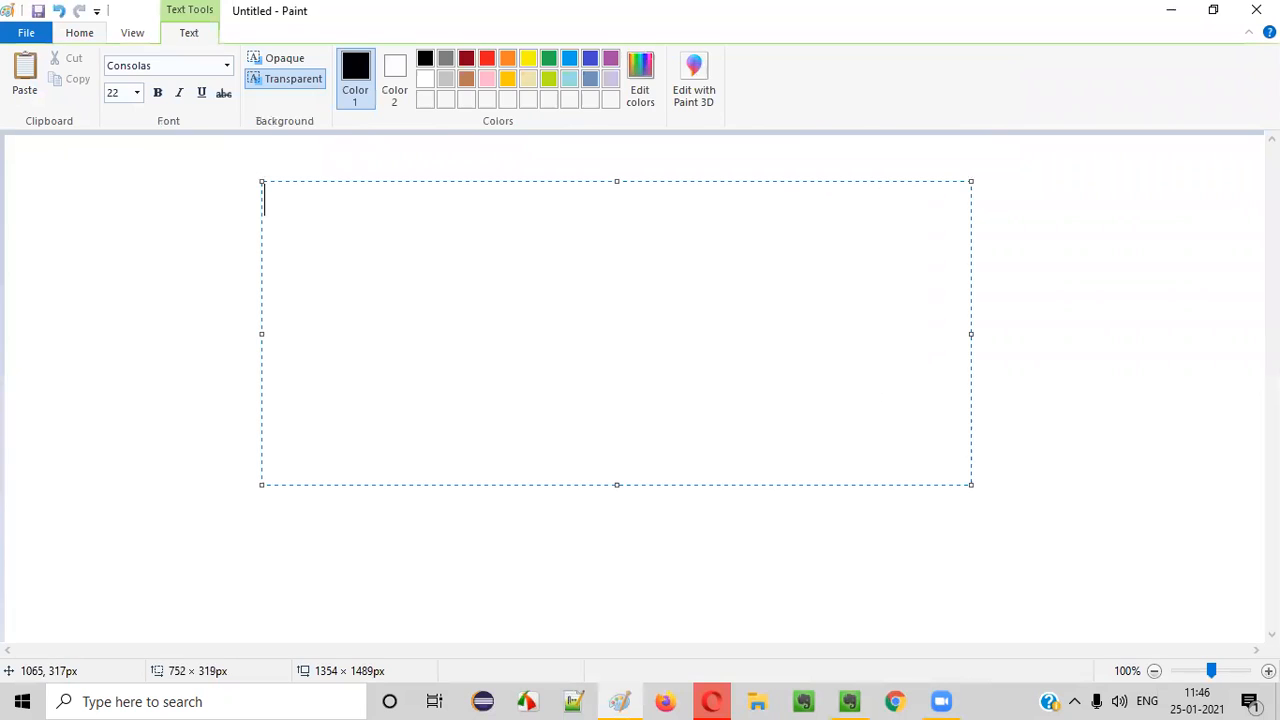
pyautogui.write('Clear the cac')
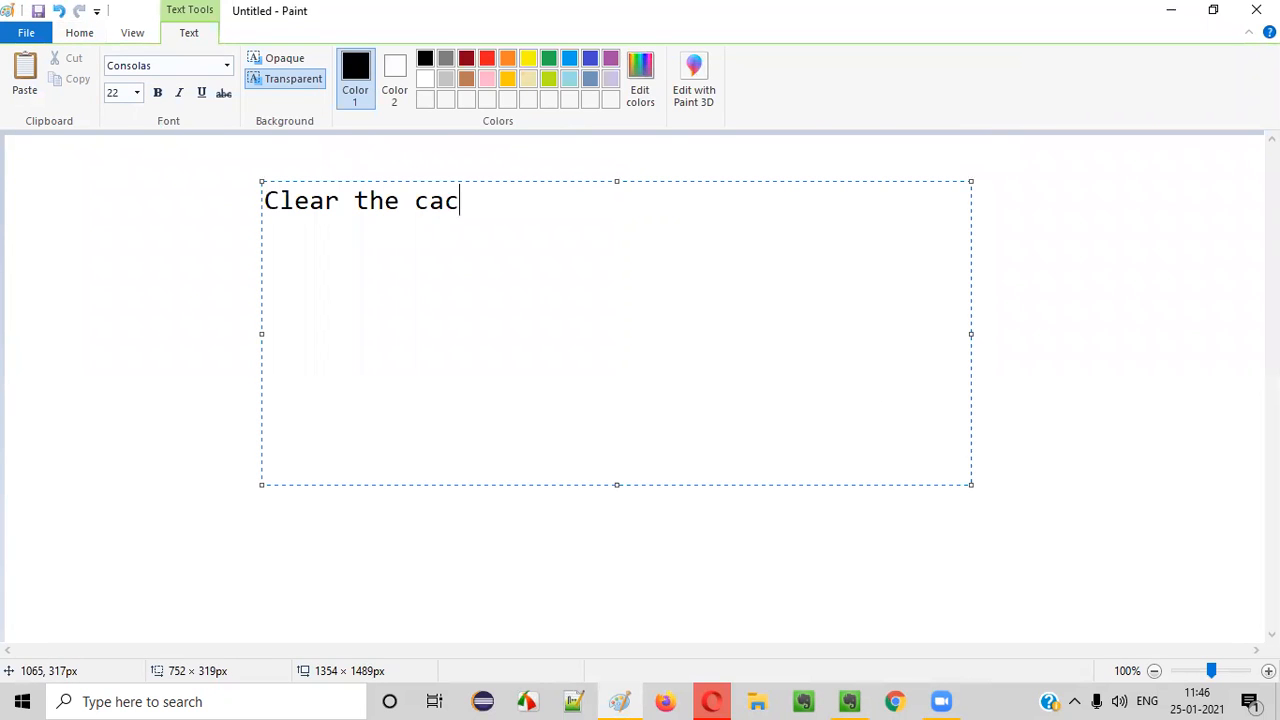
pyautogui.write('he of the Web Ap')
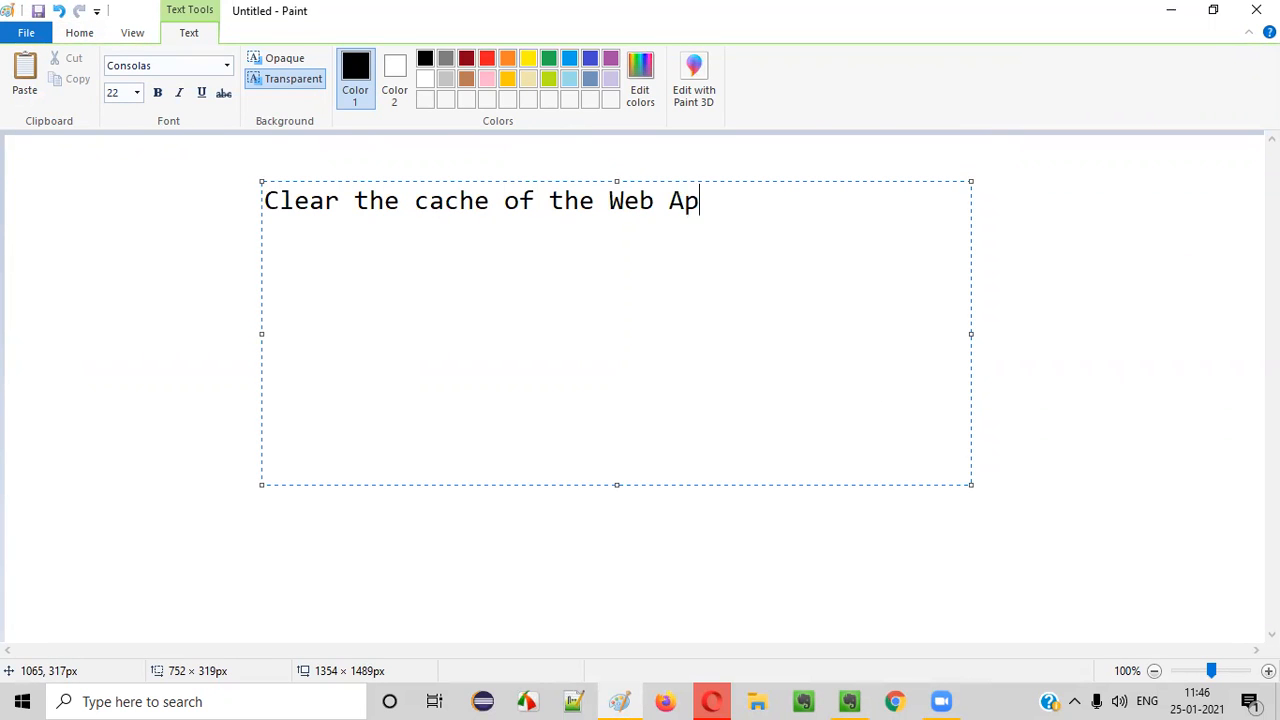
pyautogui.write('plications')
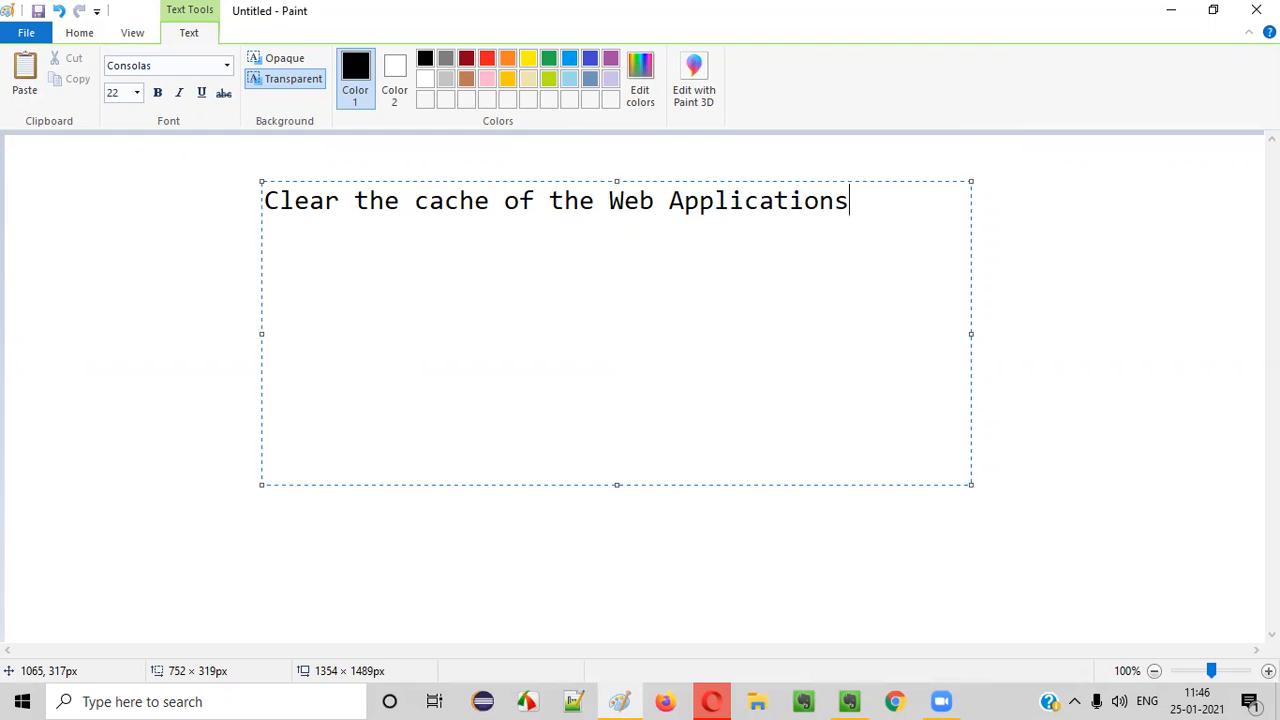
pyautogui.click(315, 341)
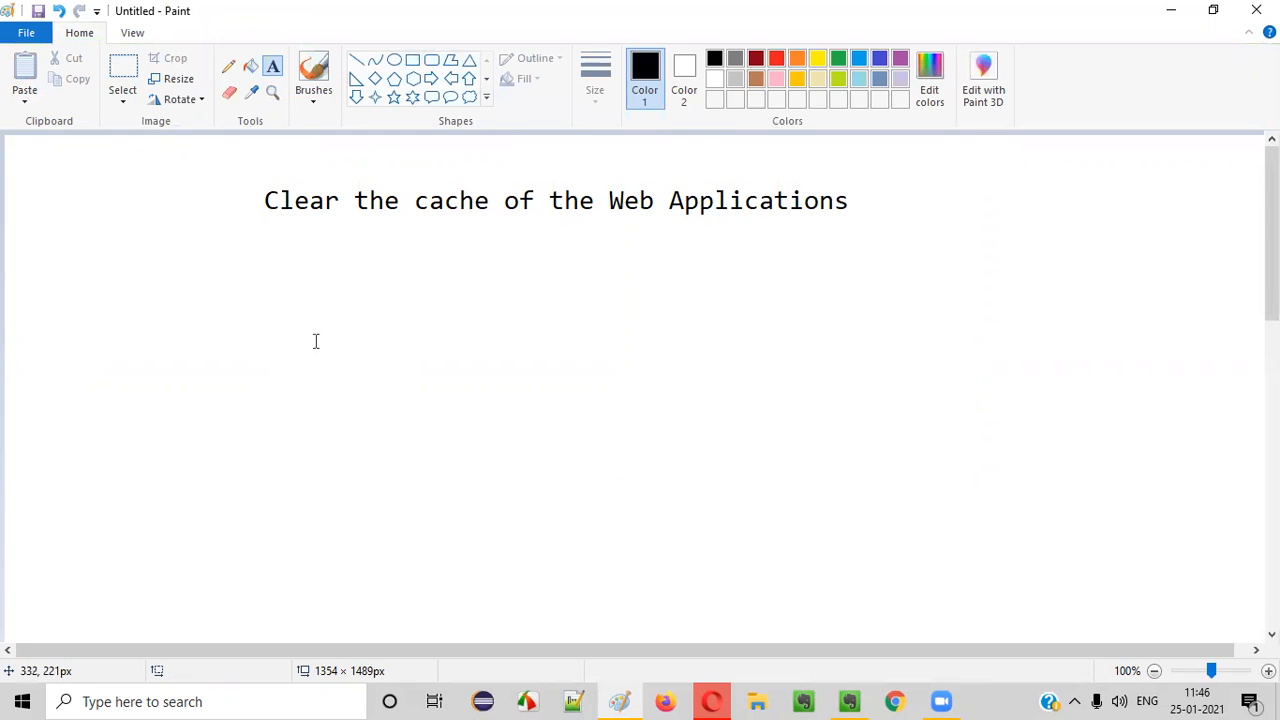
pyautogui.moveTo(710, 249)
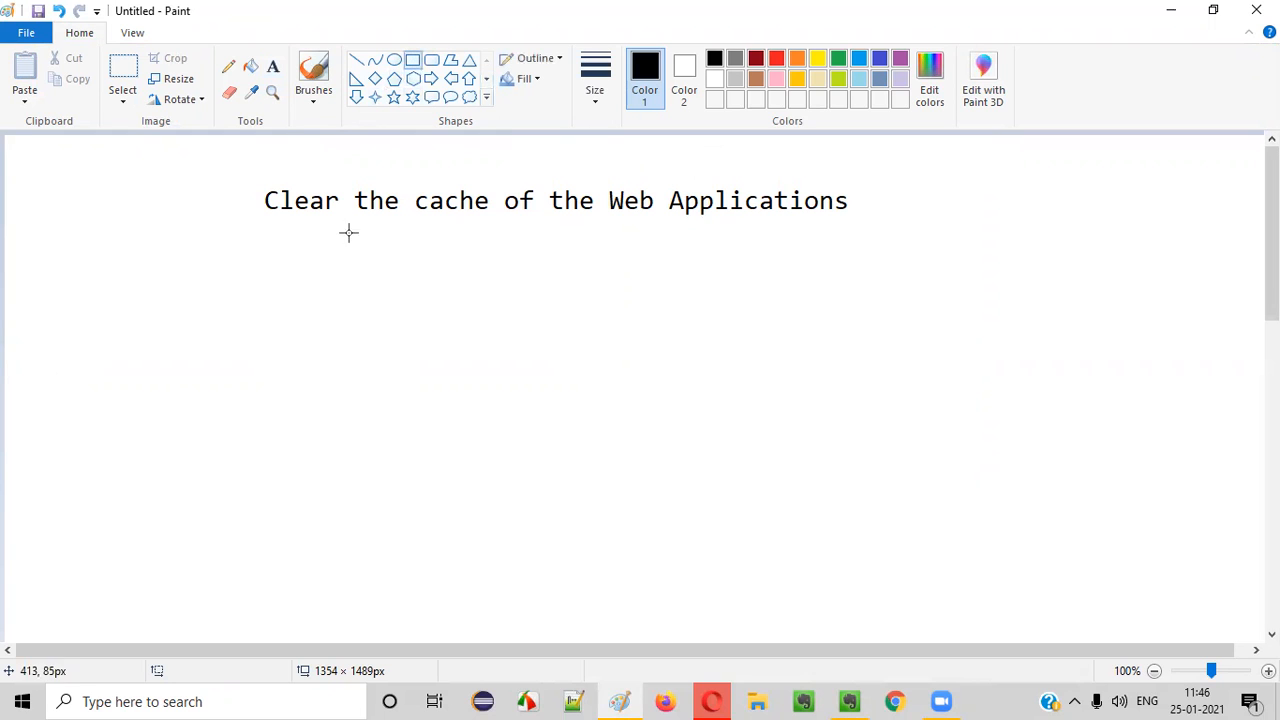
pyautogui.moveTo(240, 160); pyautogui.dragTo(495, 237)
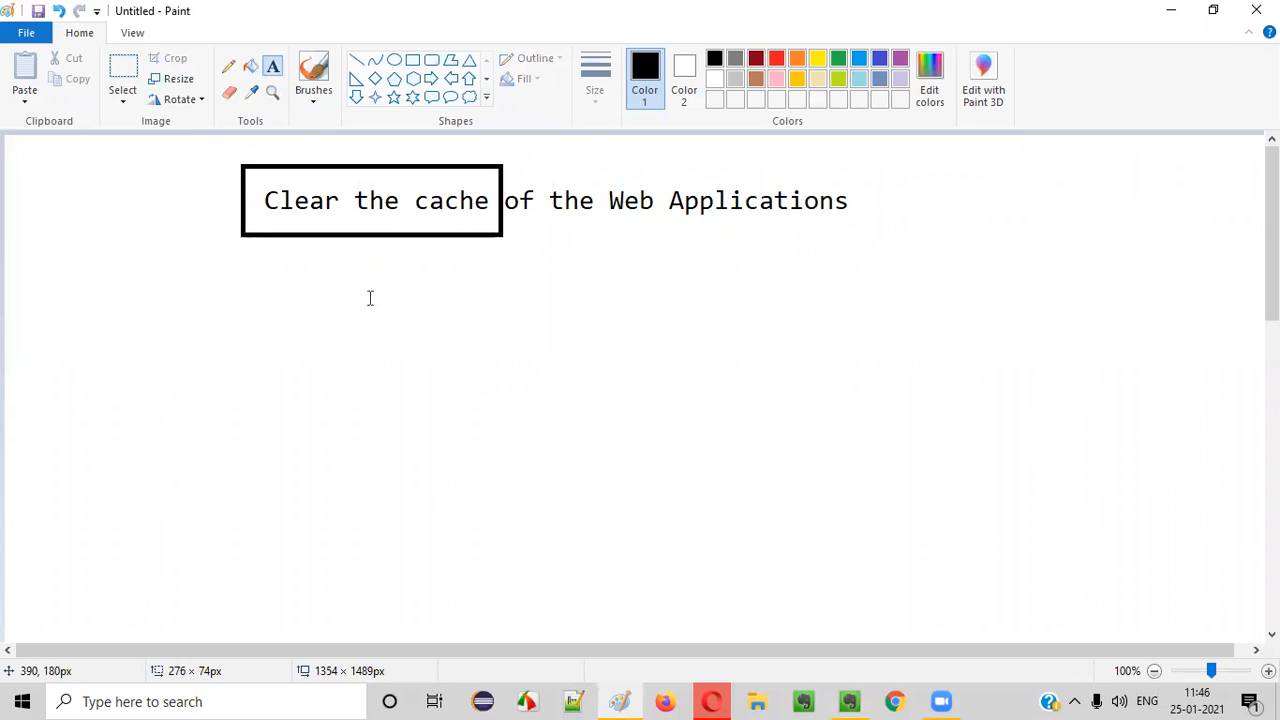
pyautogui.moveTo(692, 274)
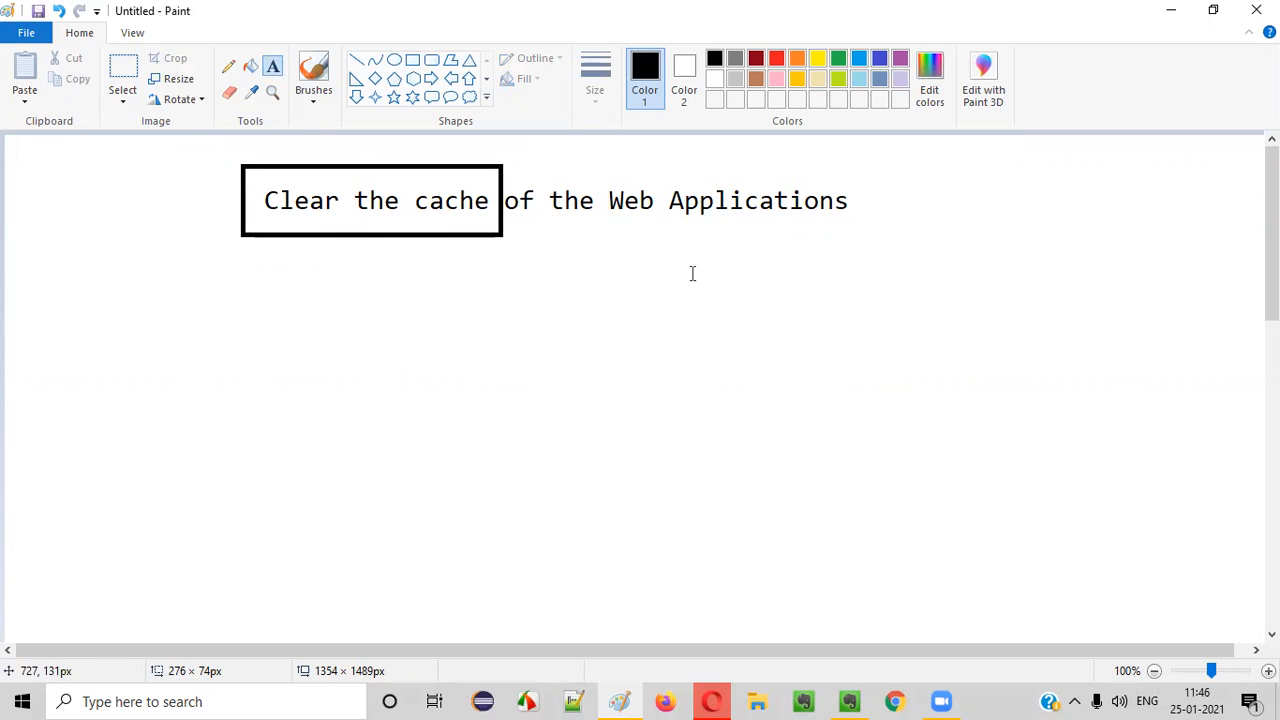
# Add the text 'To get rid of the old code' below the boxed sentence.
pyautogui.moveTo(268, 296); pyautogui.dragTo(893, 464)
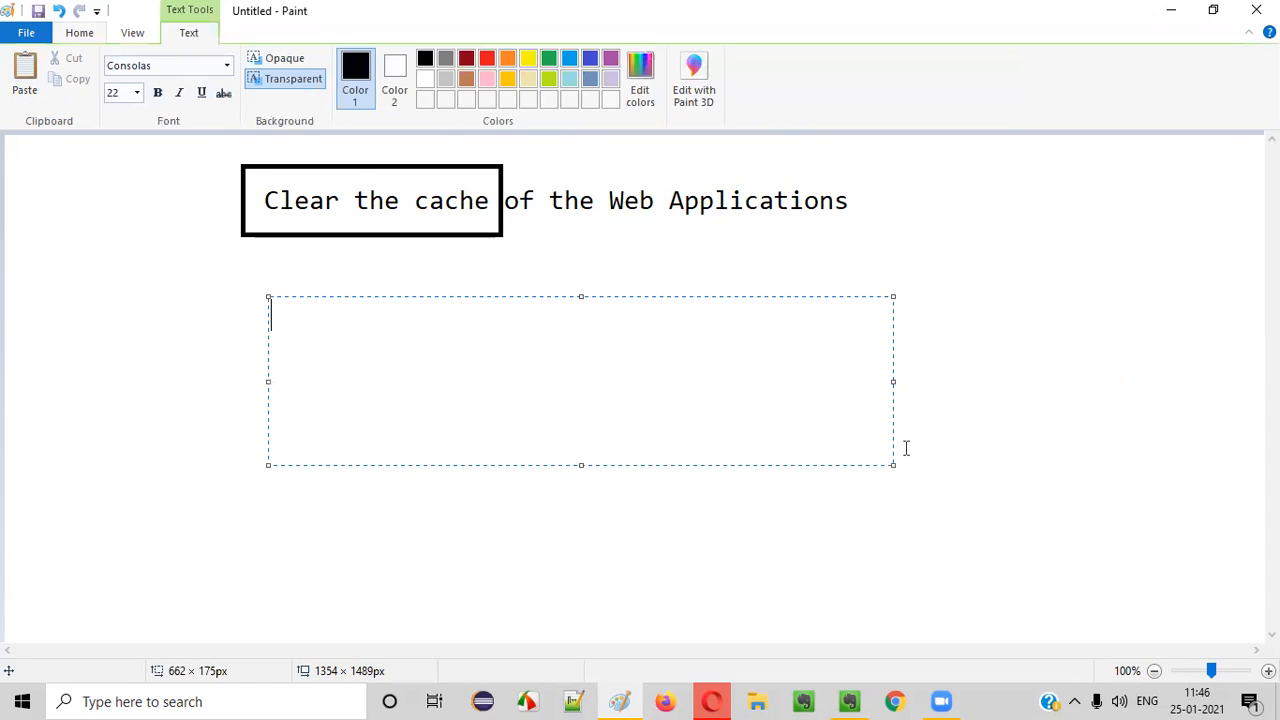
pyautogui.write('To ge')
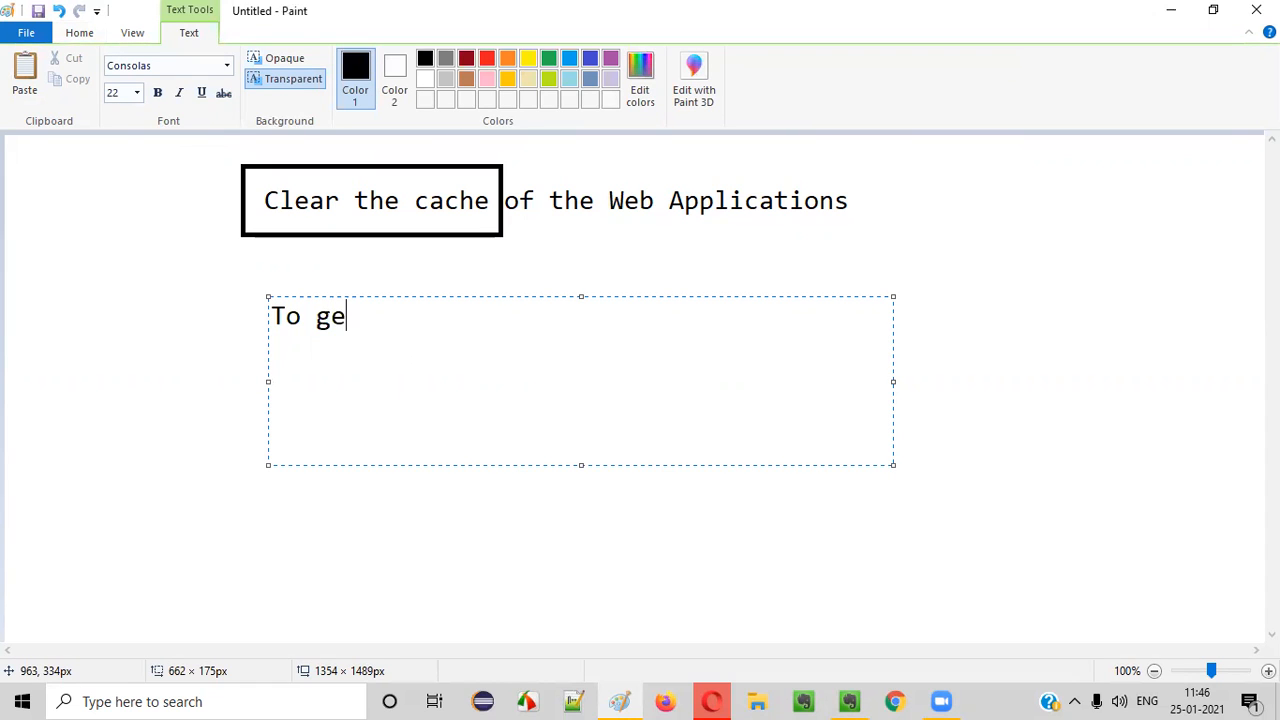
pyautogui.write('t rid of the old')
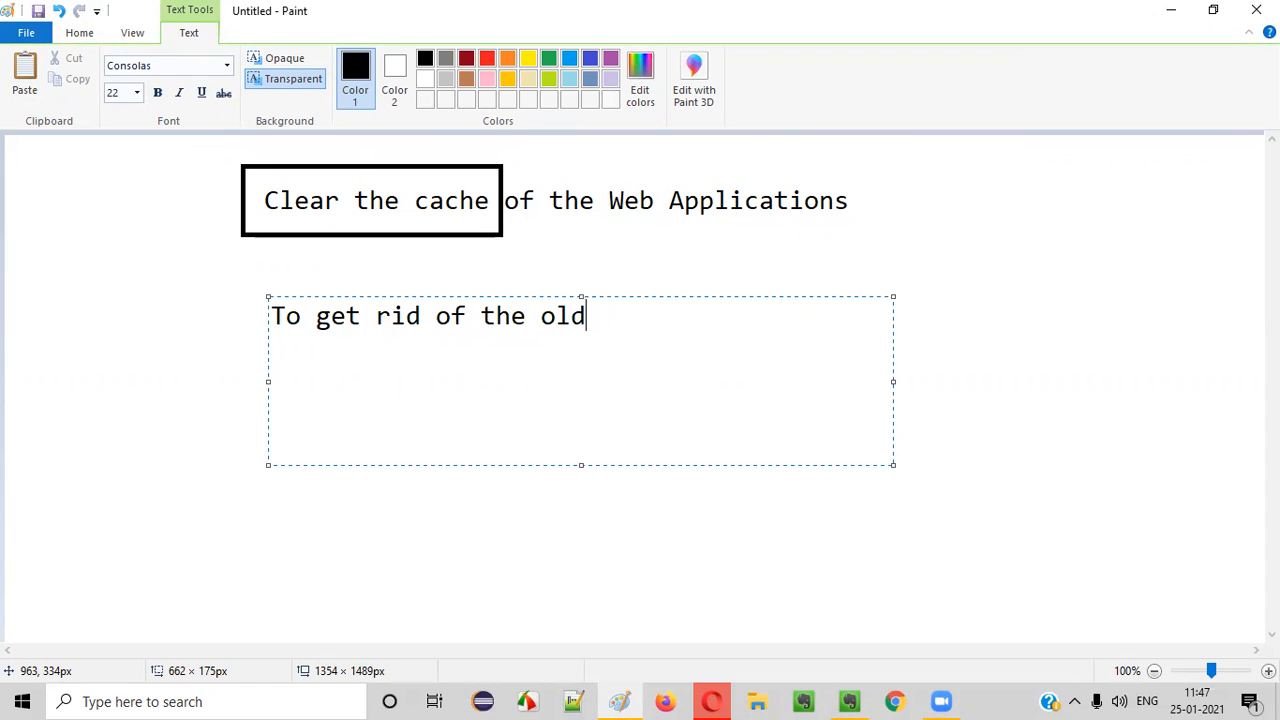
pyautogui.write('code')
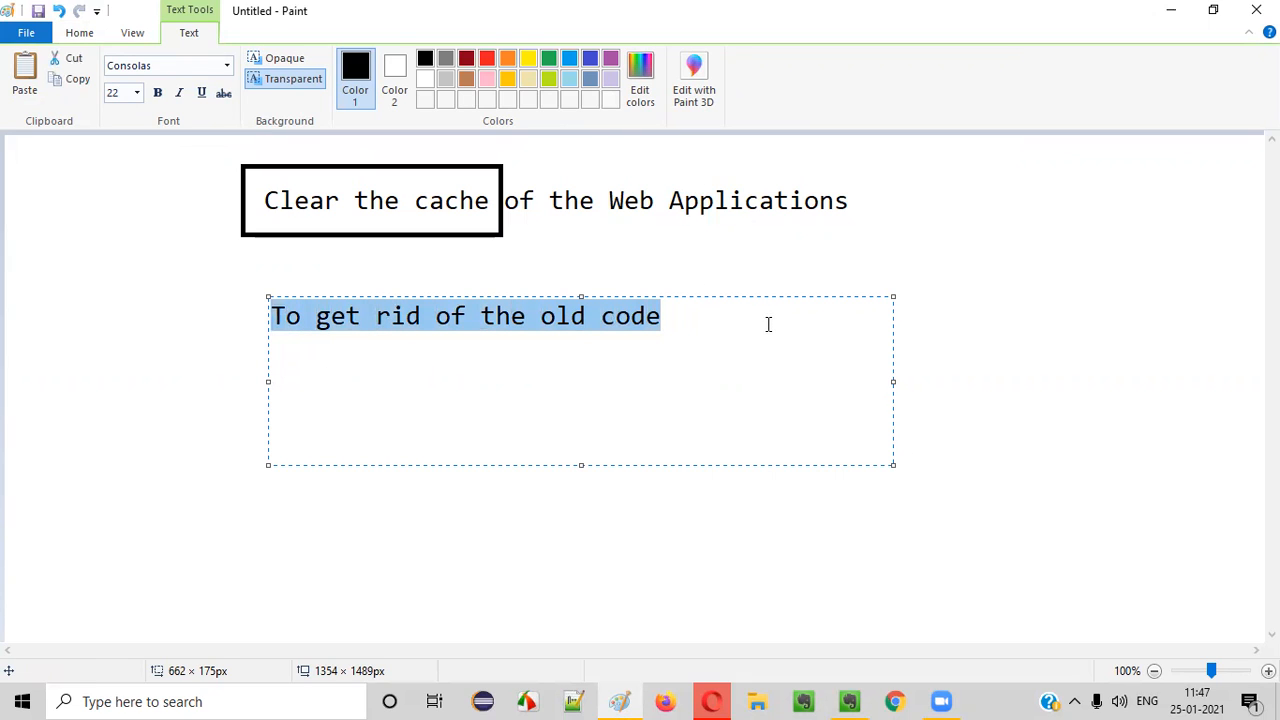
pyautogui.click(296, 431)
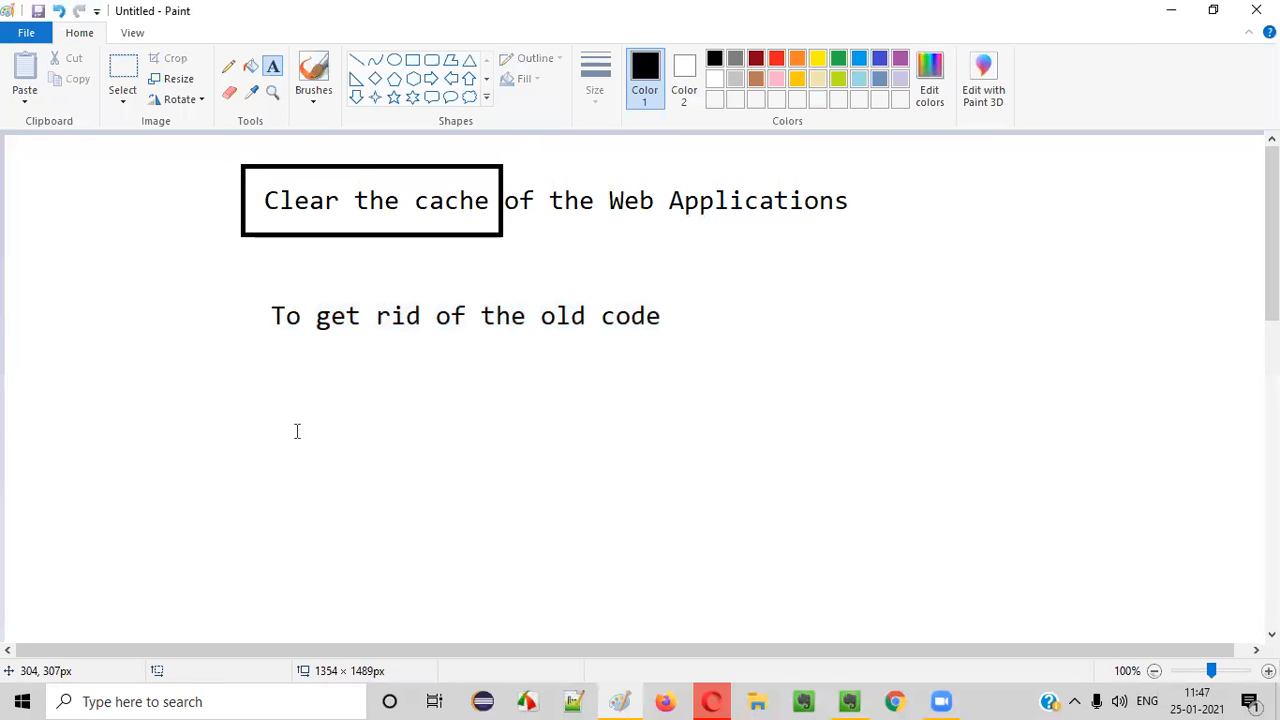
# Add the text 'Latest changes' in a new text box beneath that line.
pyautogui.moveTo(250, 363); pyautogui.dragTo(832, 458)
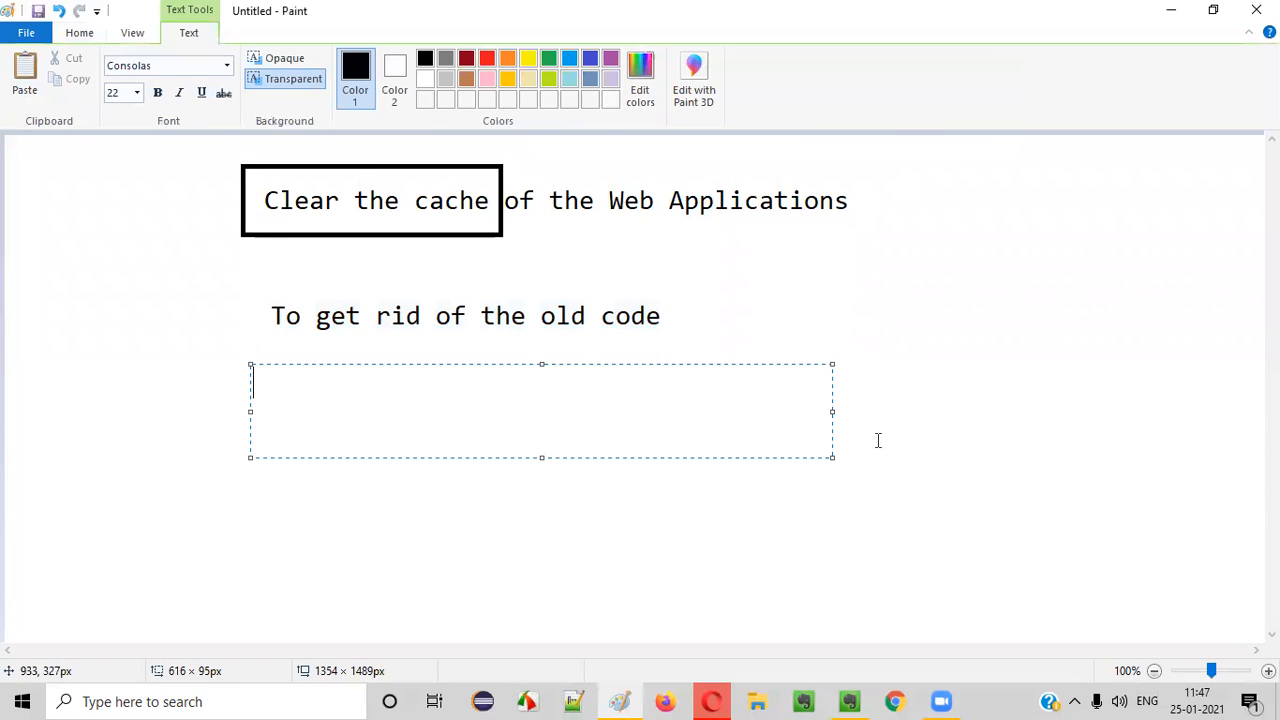
pyautogui.write('Lates')
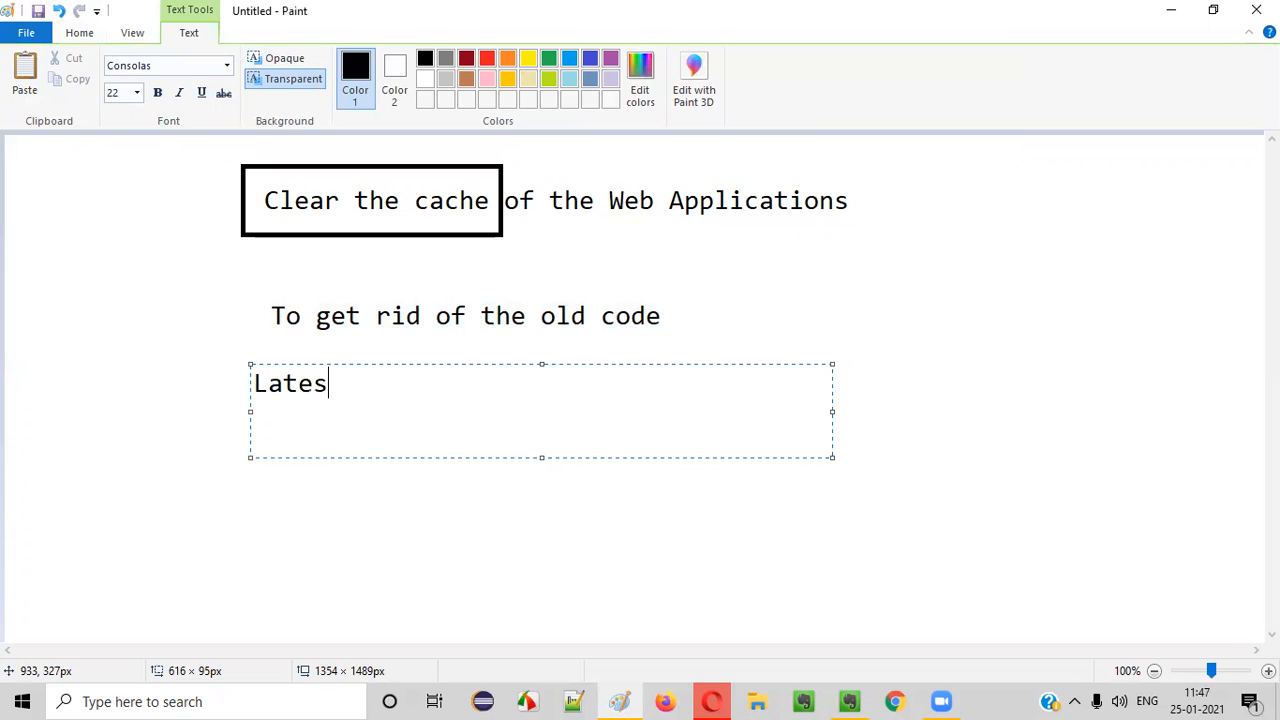
pyautogui.write('t changes')
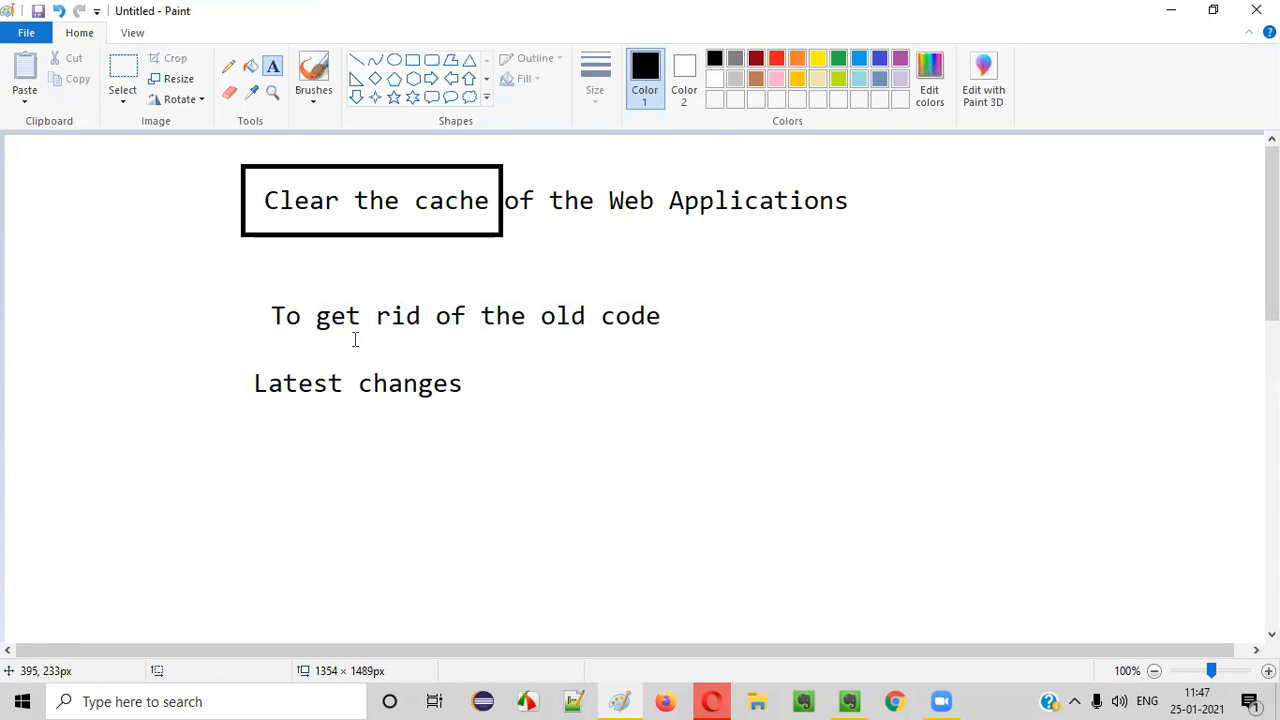
pyautogui.moveTo(896, 494)
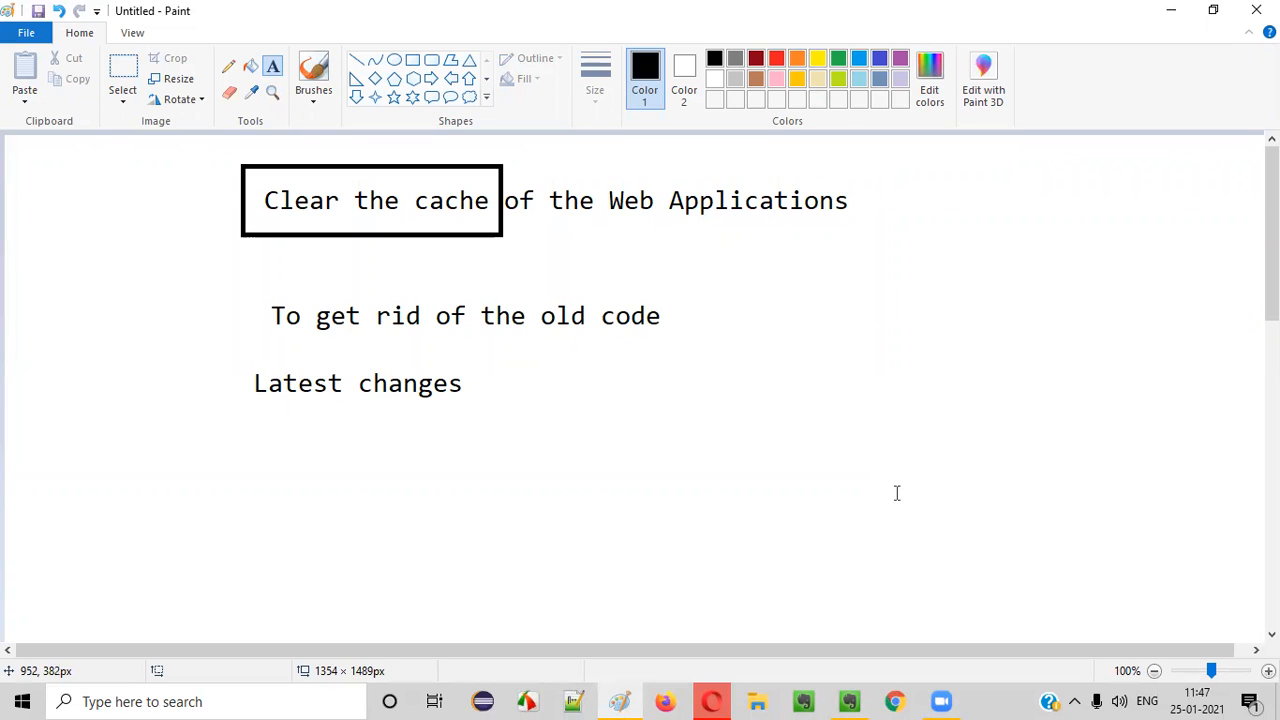
pyautogui.moveTo(696, 292)
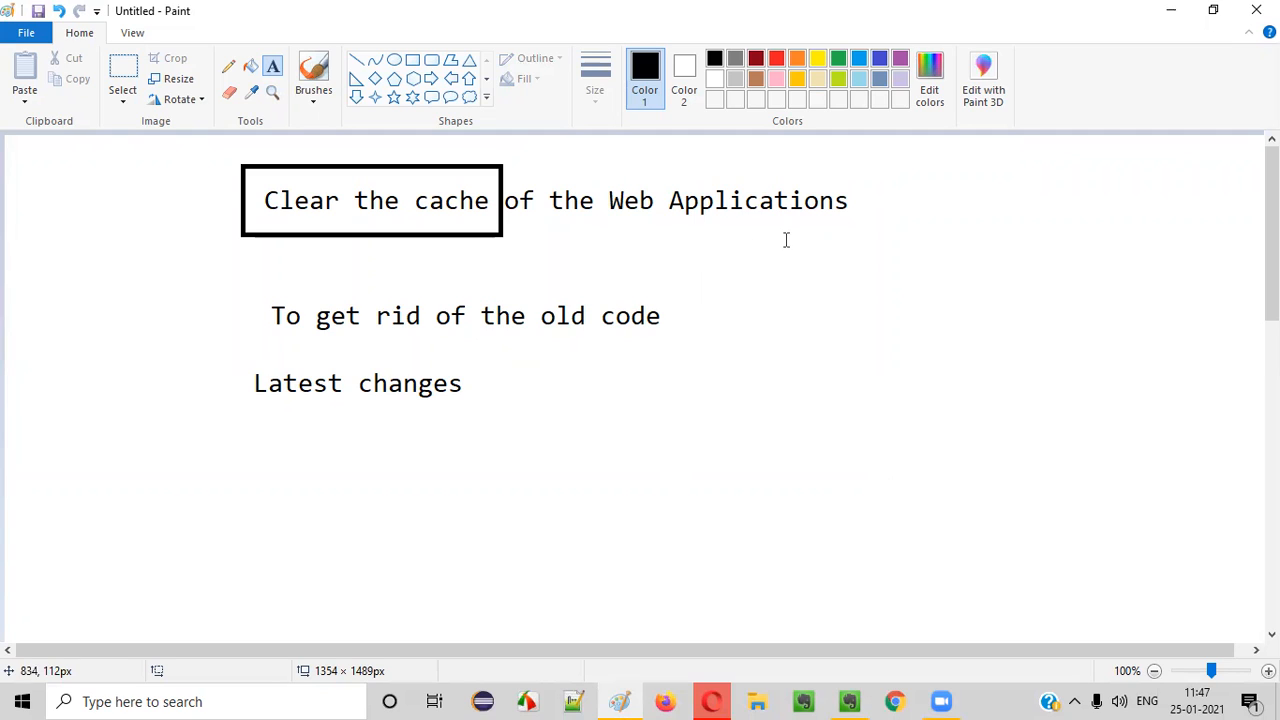
pyautogui.moveTo(966, 456)
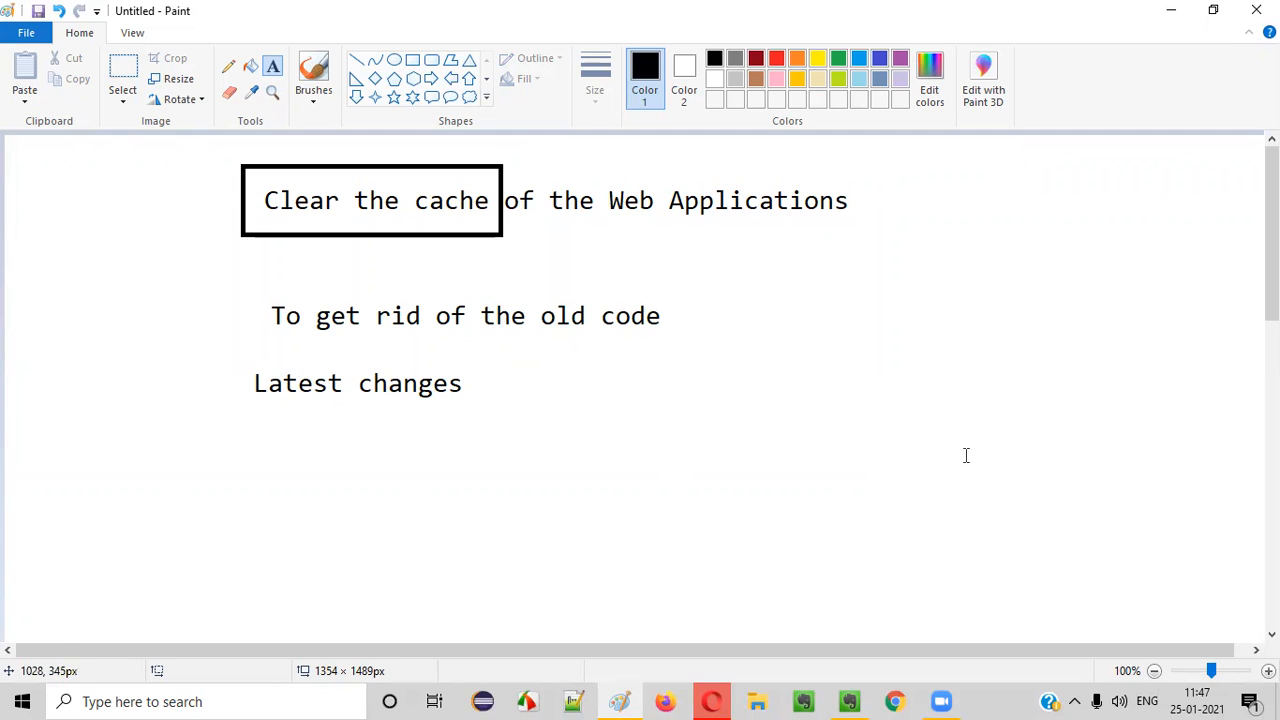
pyautogui.moveTo(166, 296)
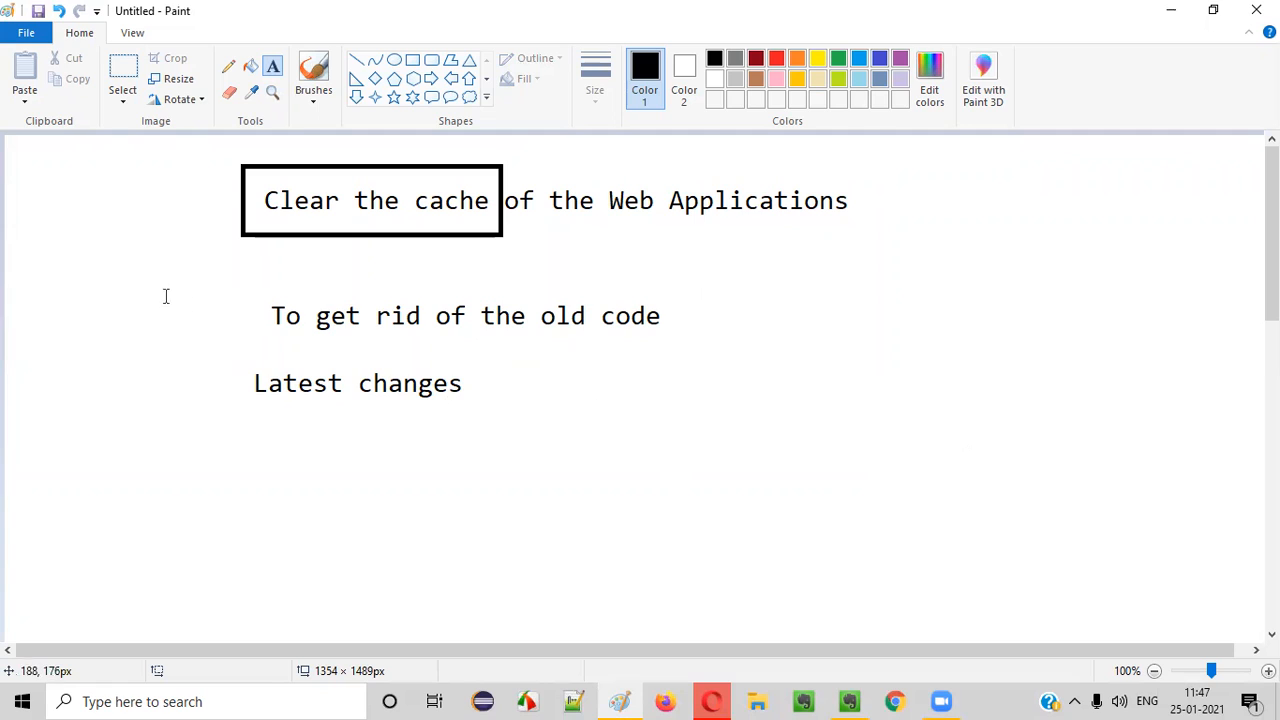
pyautogui.moveTo(920, 451)
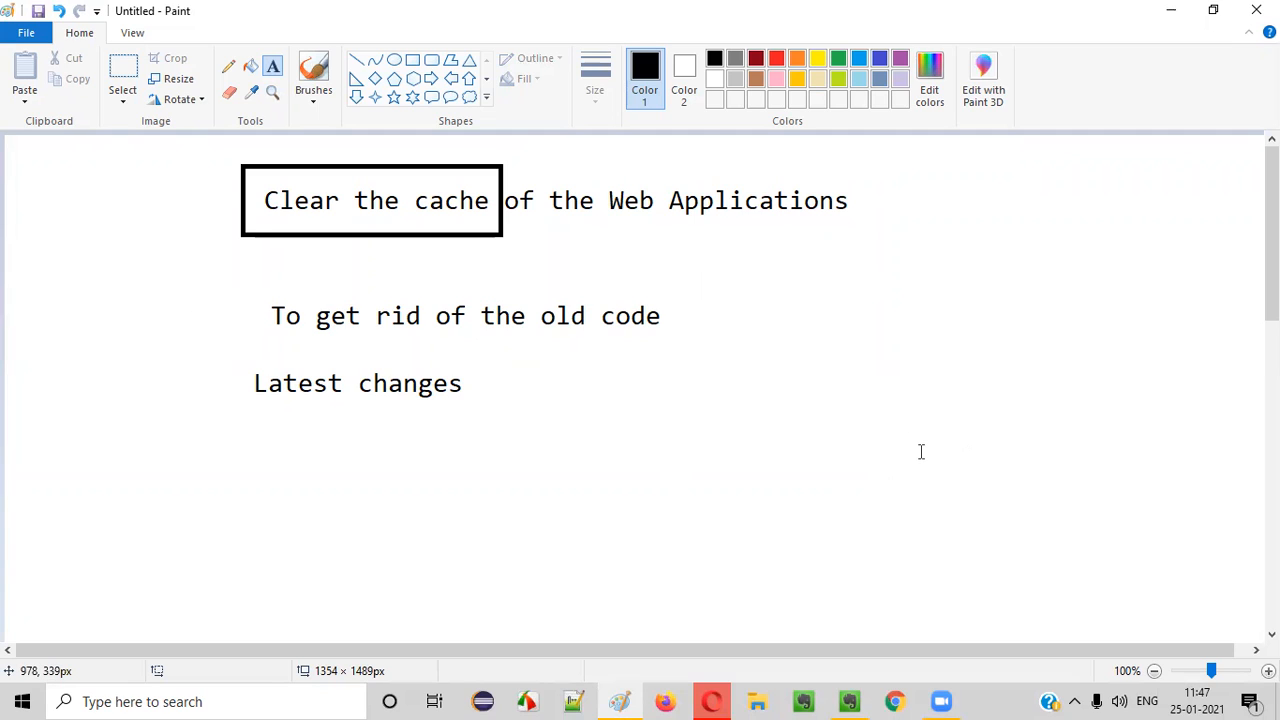
pyautogui.moveTo(913, 498)
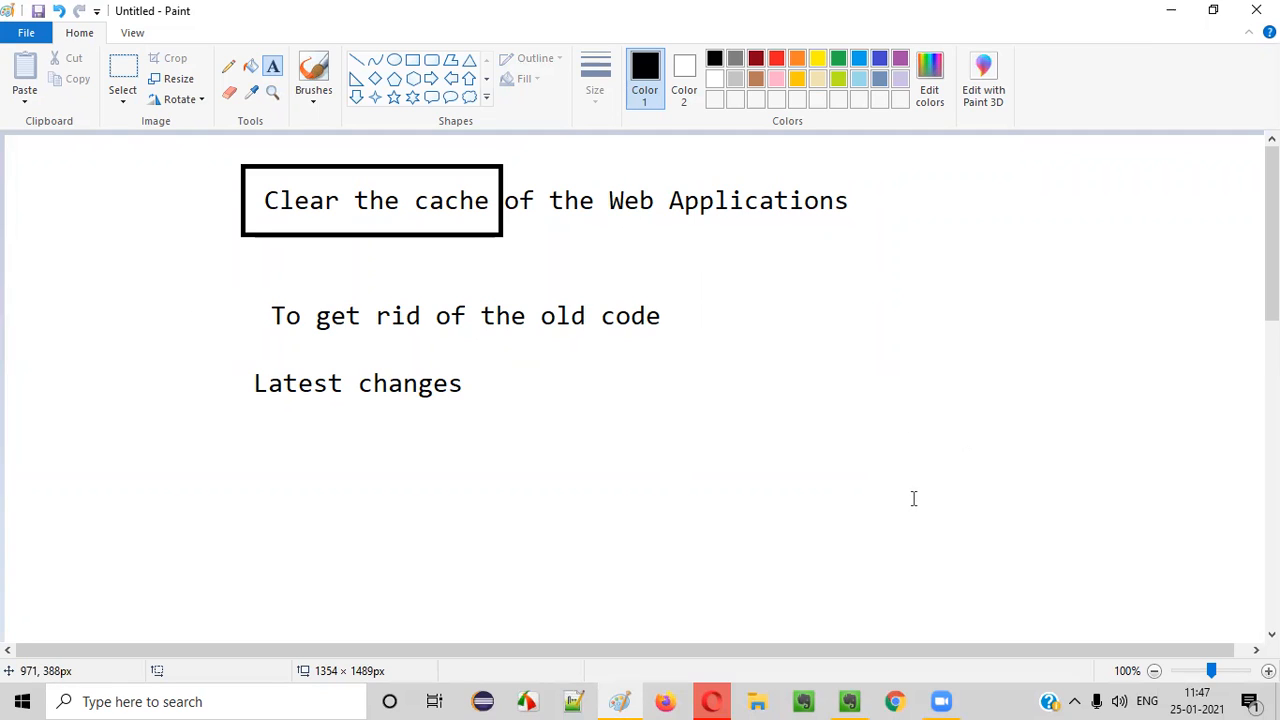
pyautogui.moveTo(631, 287)
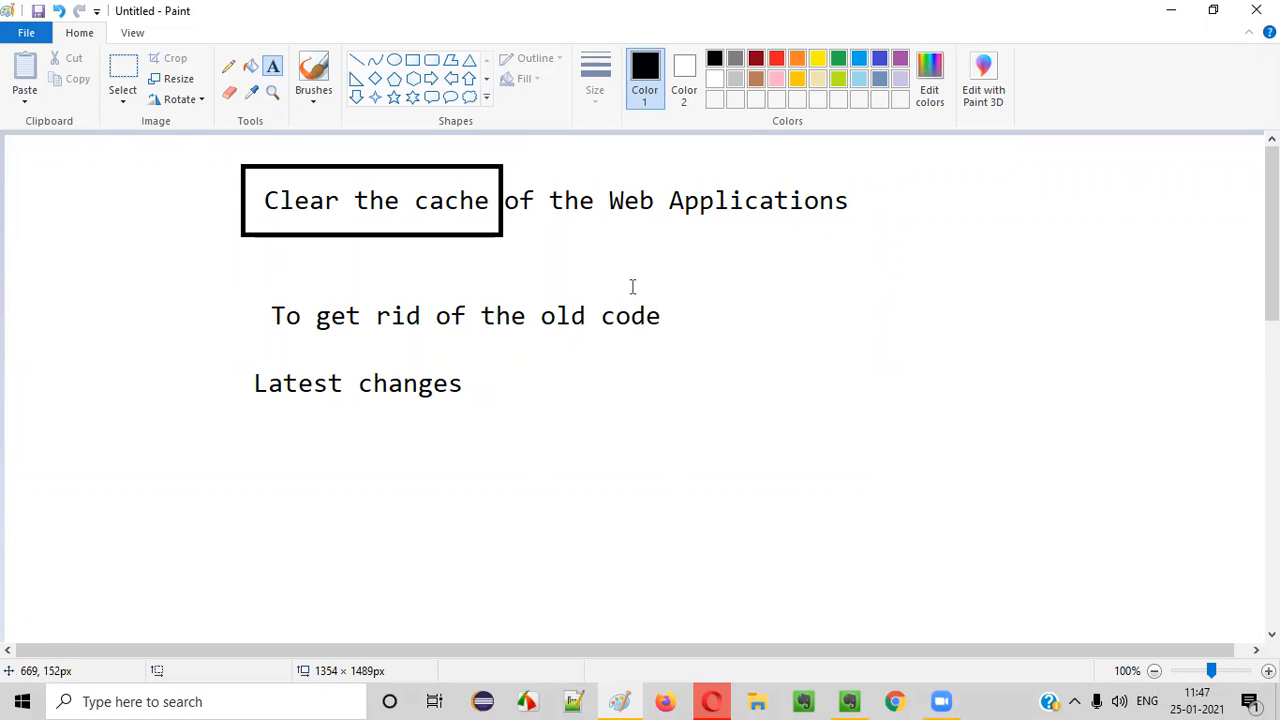
pyautogui.moveTo(632, 388)
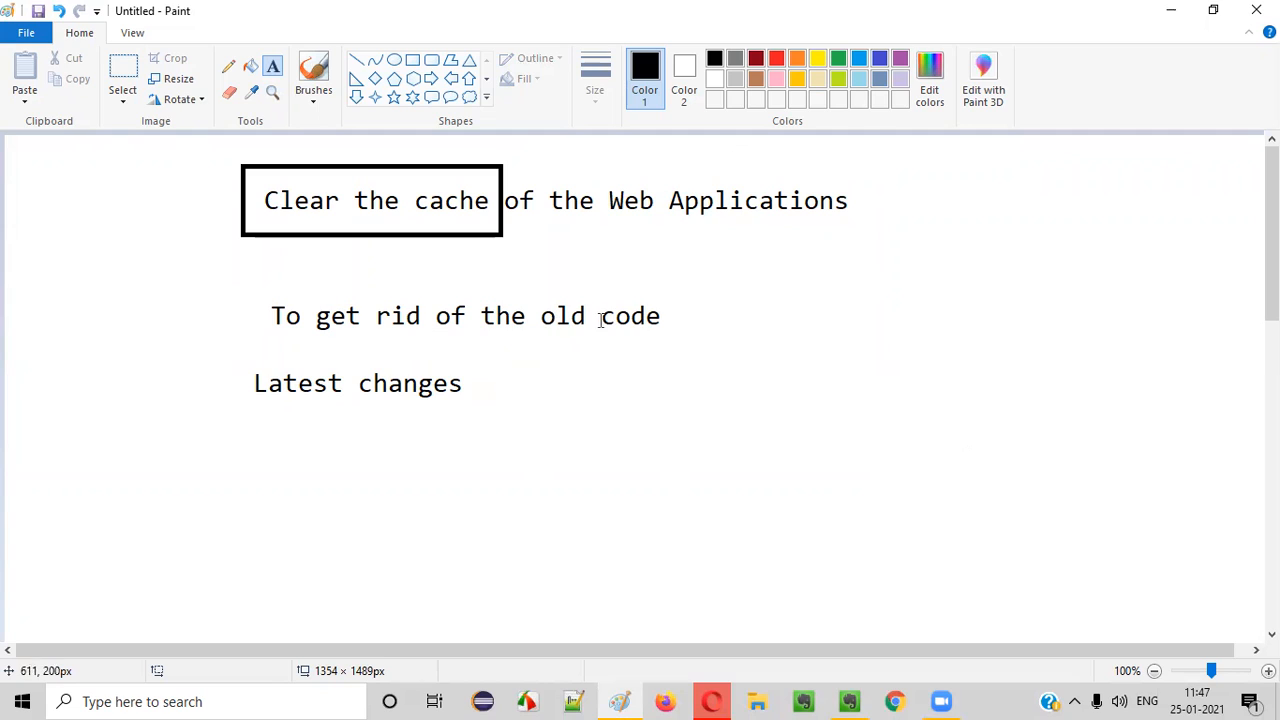
pyautogui.moveTo(715, 335)
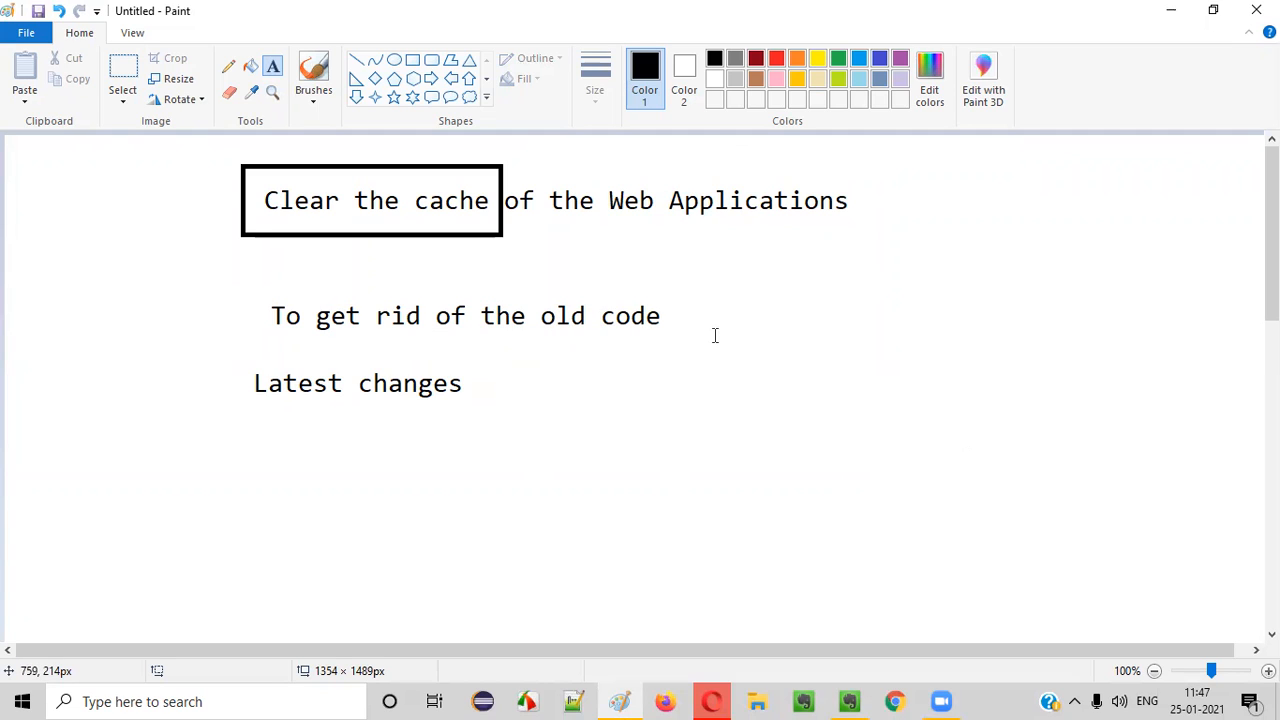
pyautogui.moveTo(355, 238)
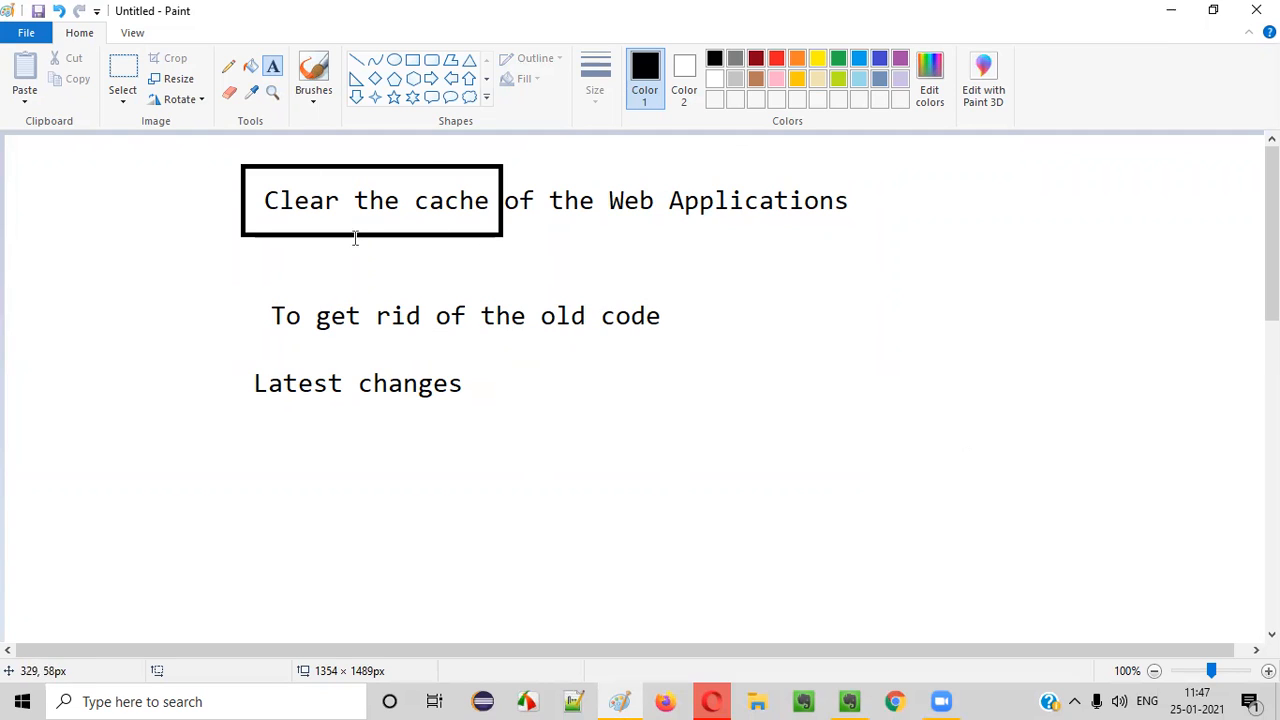
pyautogui.moveTo(636, 272)
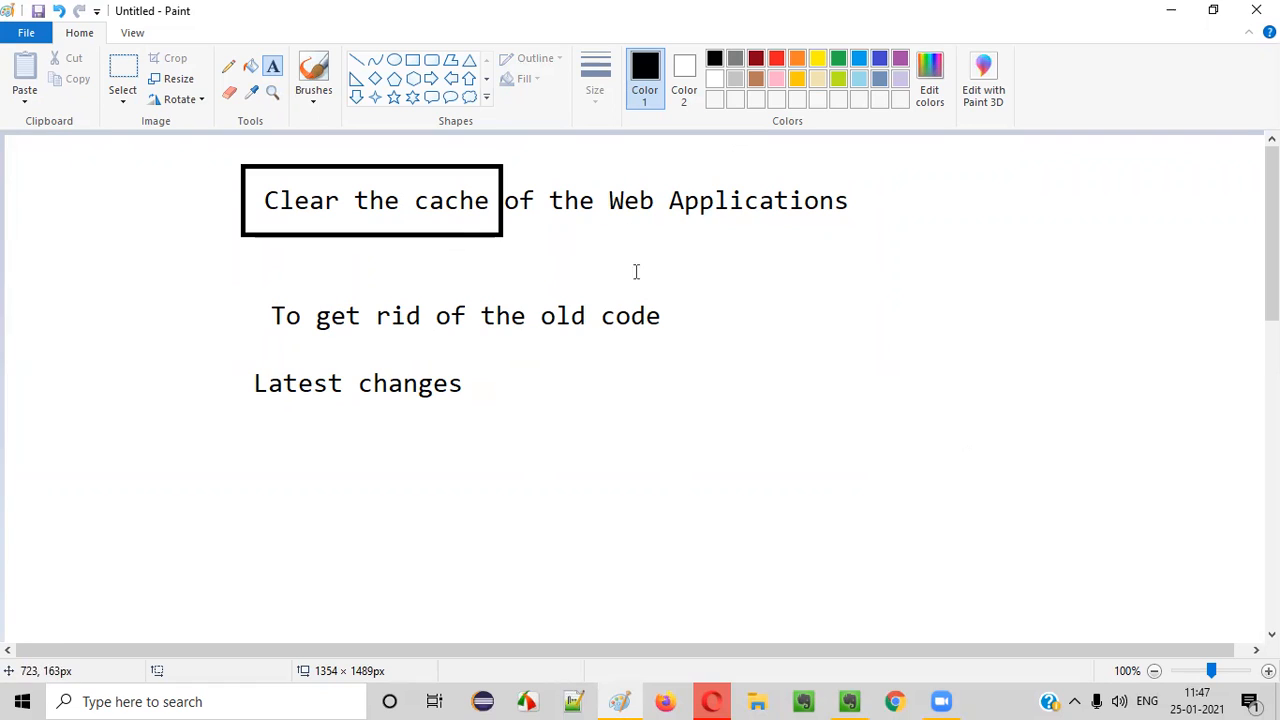
pyautogui.moveTo(597, 318)
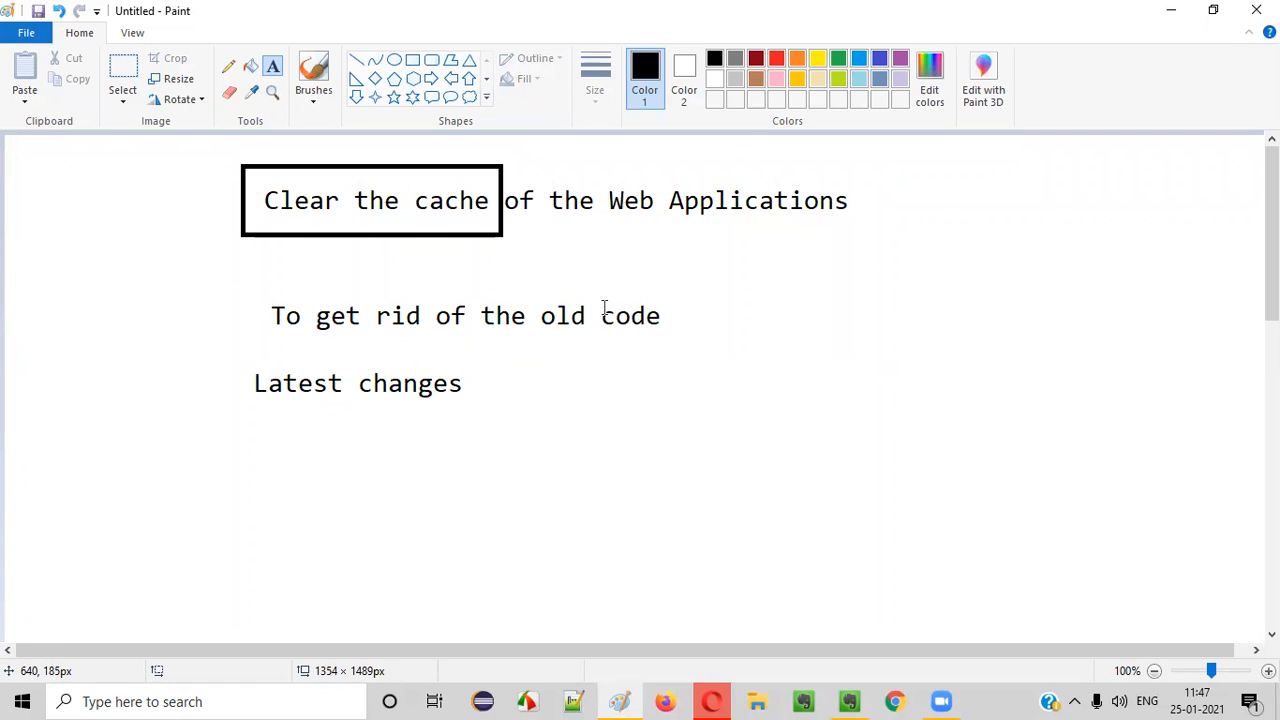
pyautogui.moveTo(413, 382)
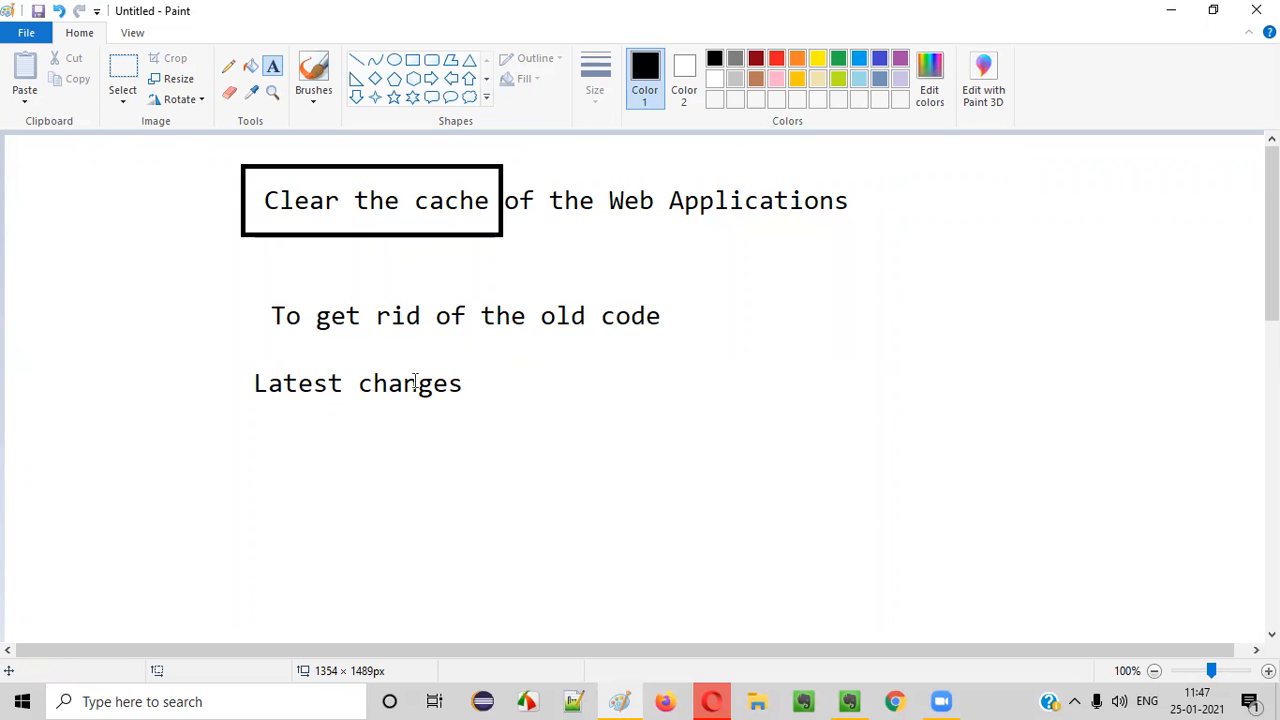
pyautogui.moveTo(640, 331)
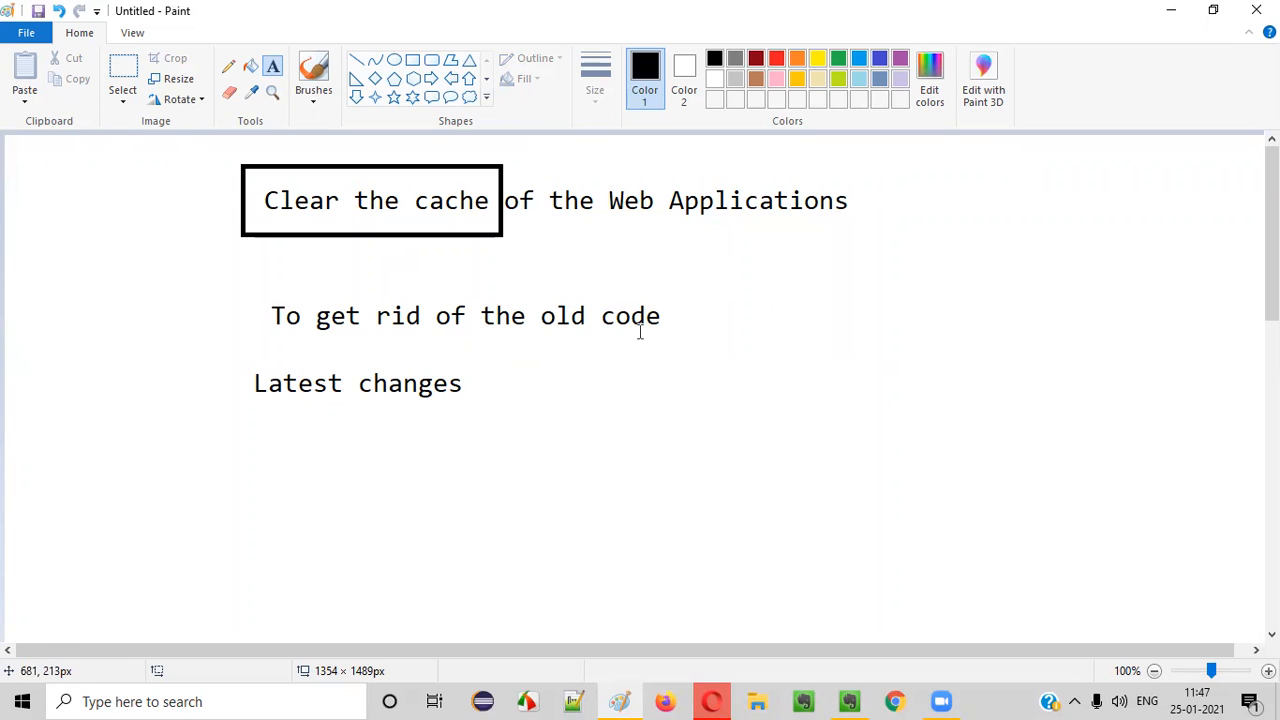
pyautogui.moveTo(688, 223)
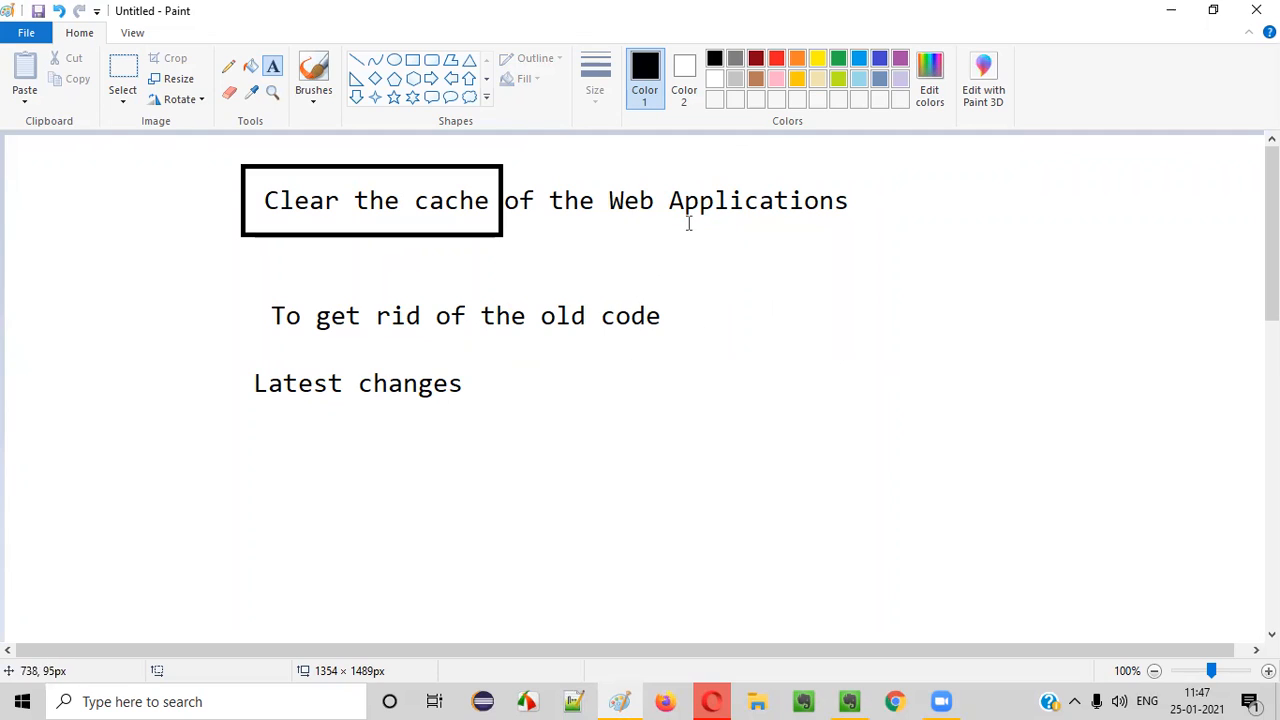
pyautogui.moveTo(762, 294)
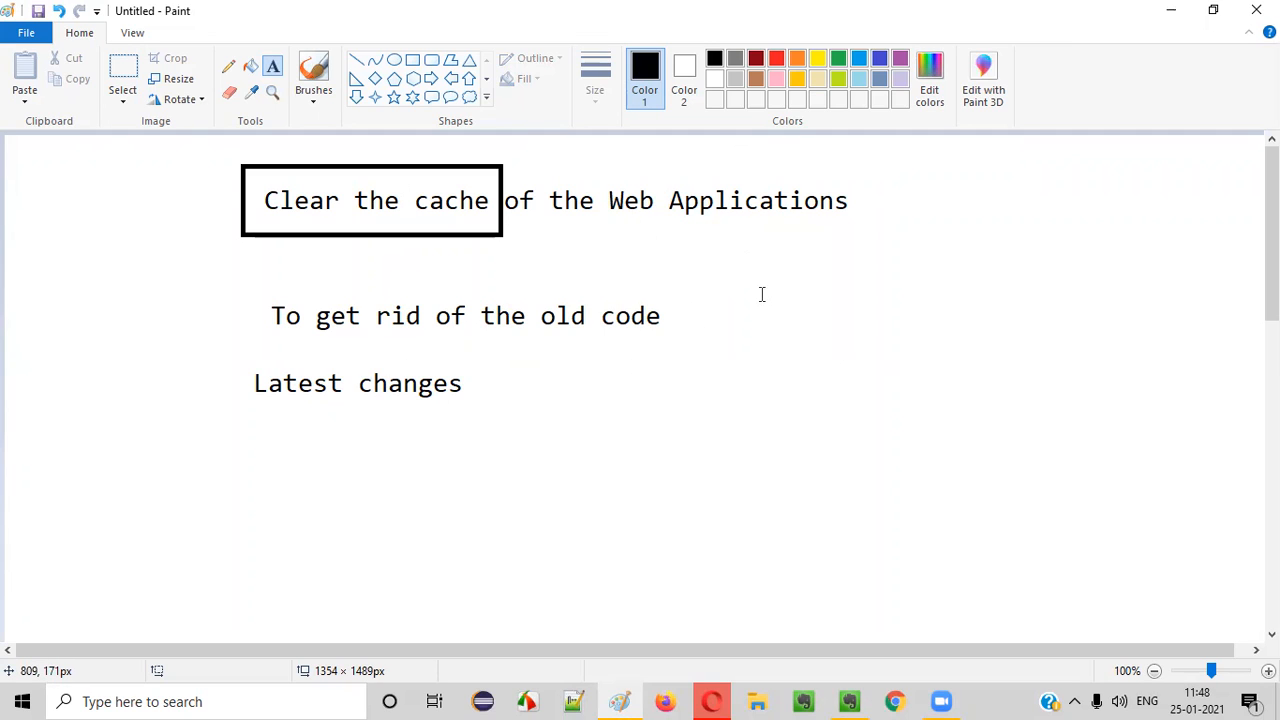
pyautogui.moveTo(604, 364)
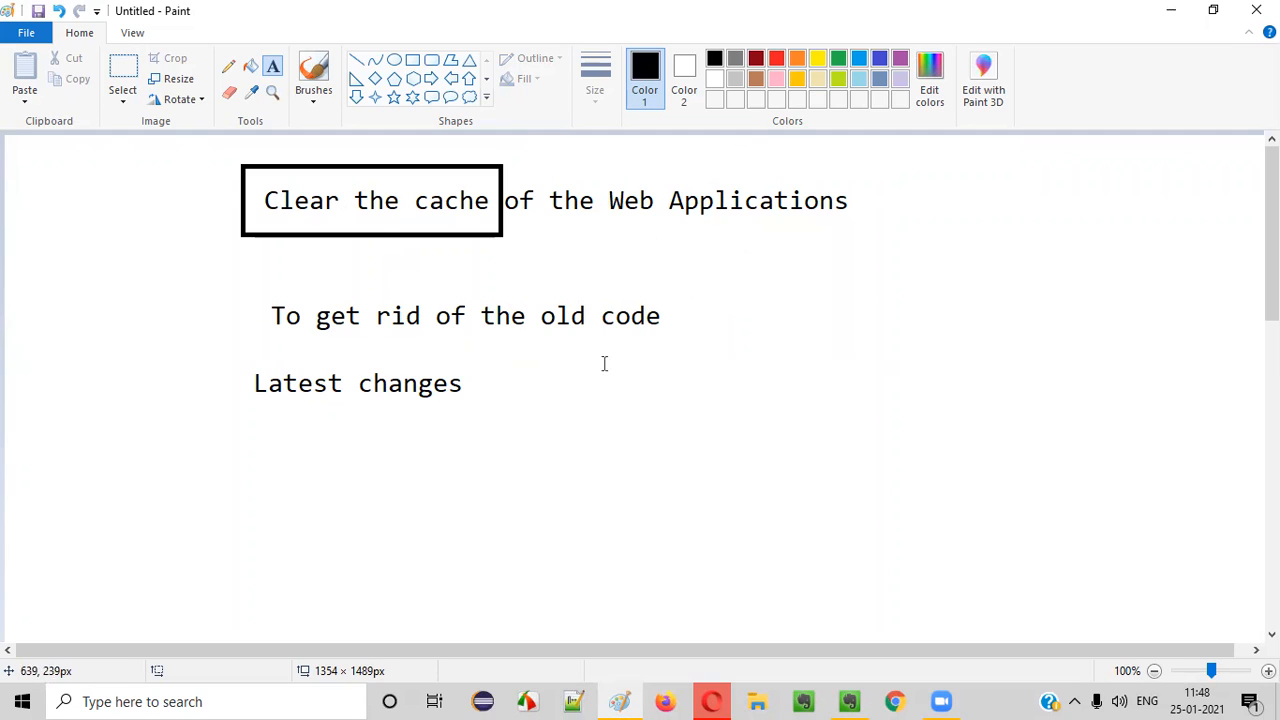
pyautogui.moveTo(574, 226)
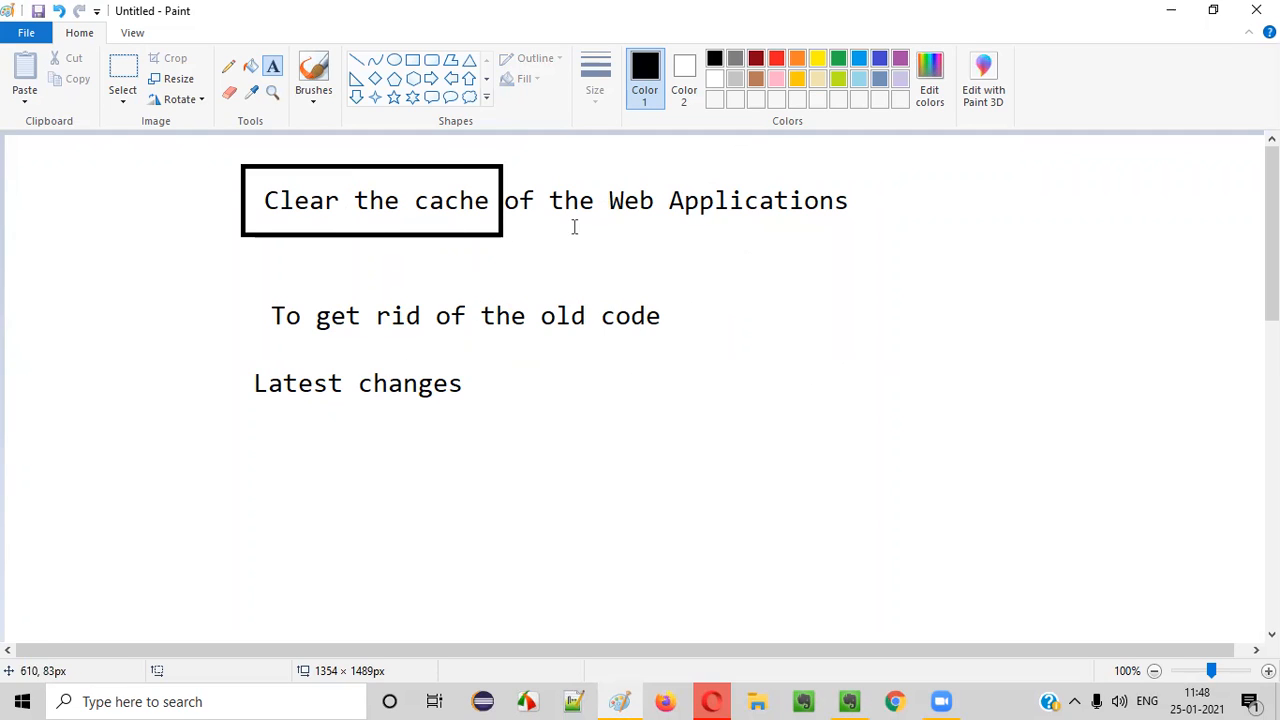
pyautogui.moveTo(917, 262)
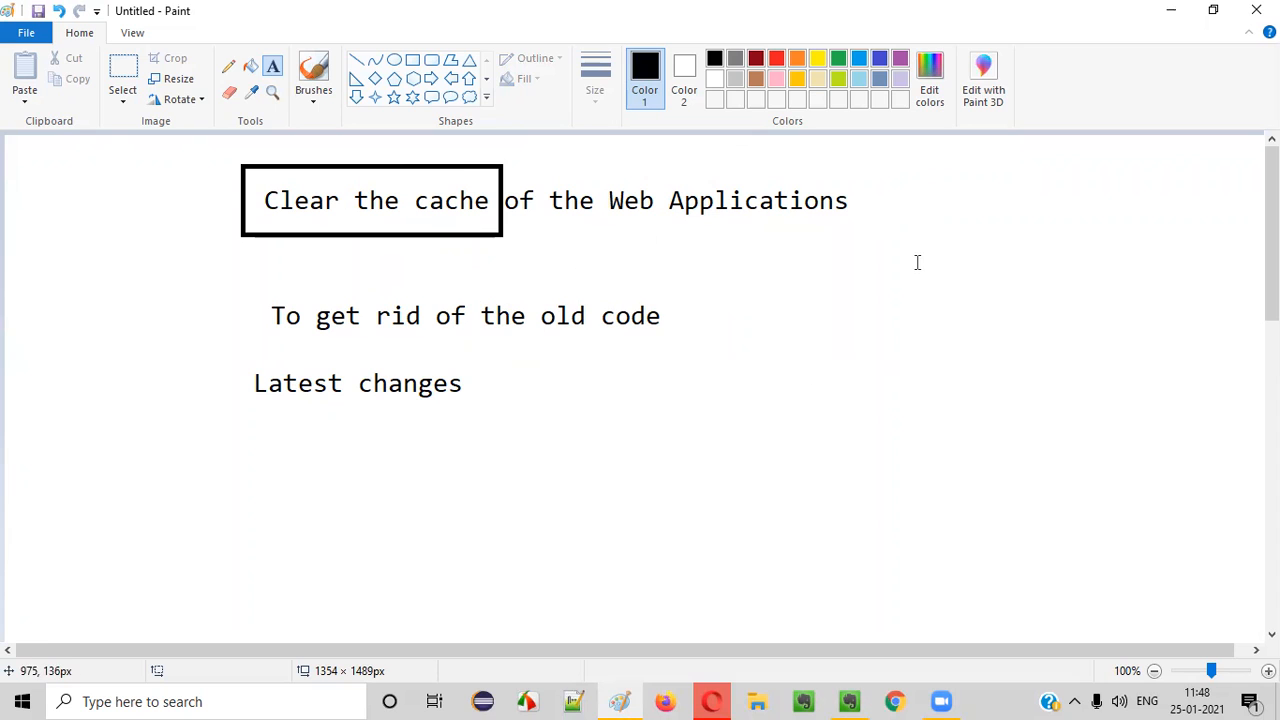
pyautogui.moveTo(855, 622)
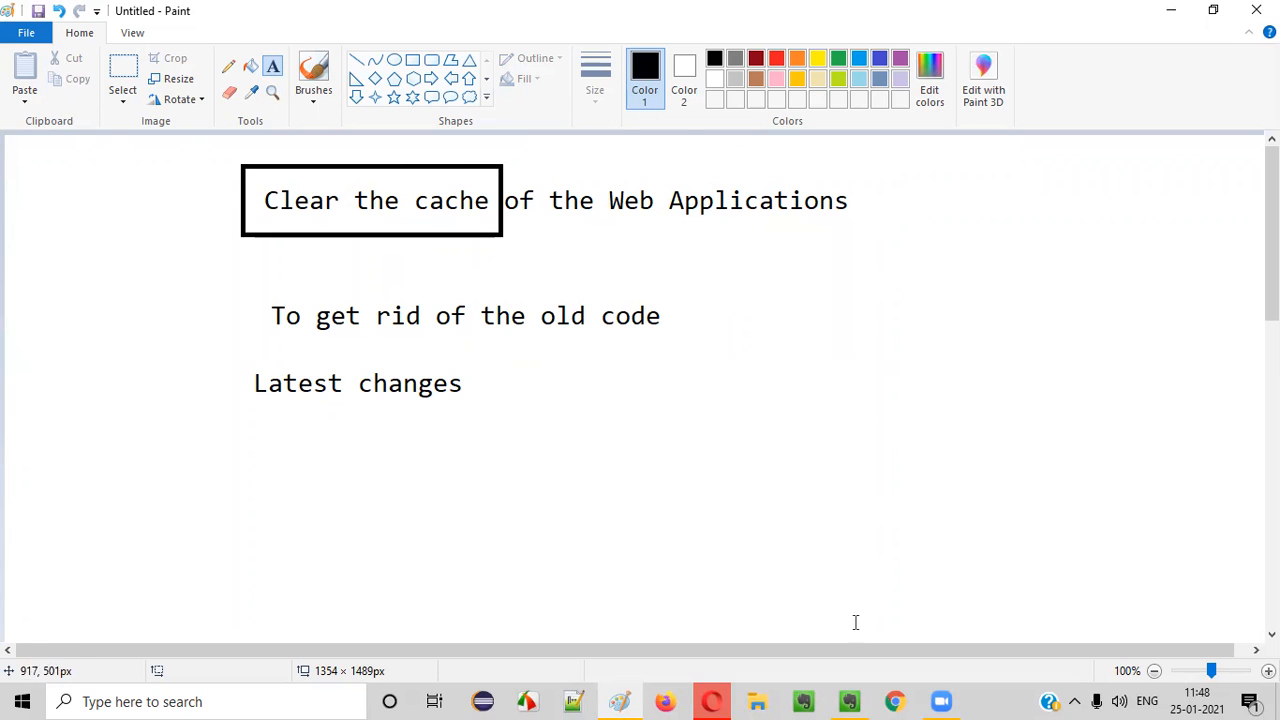
# Switch back to the Clear Cache note in Evernote.
pyautogui.click(849, 701)
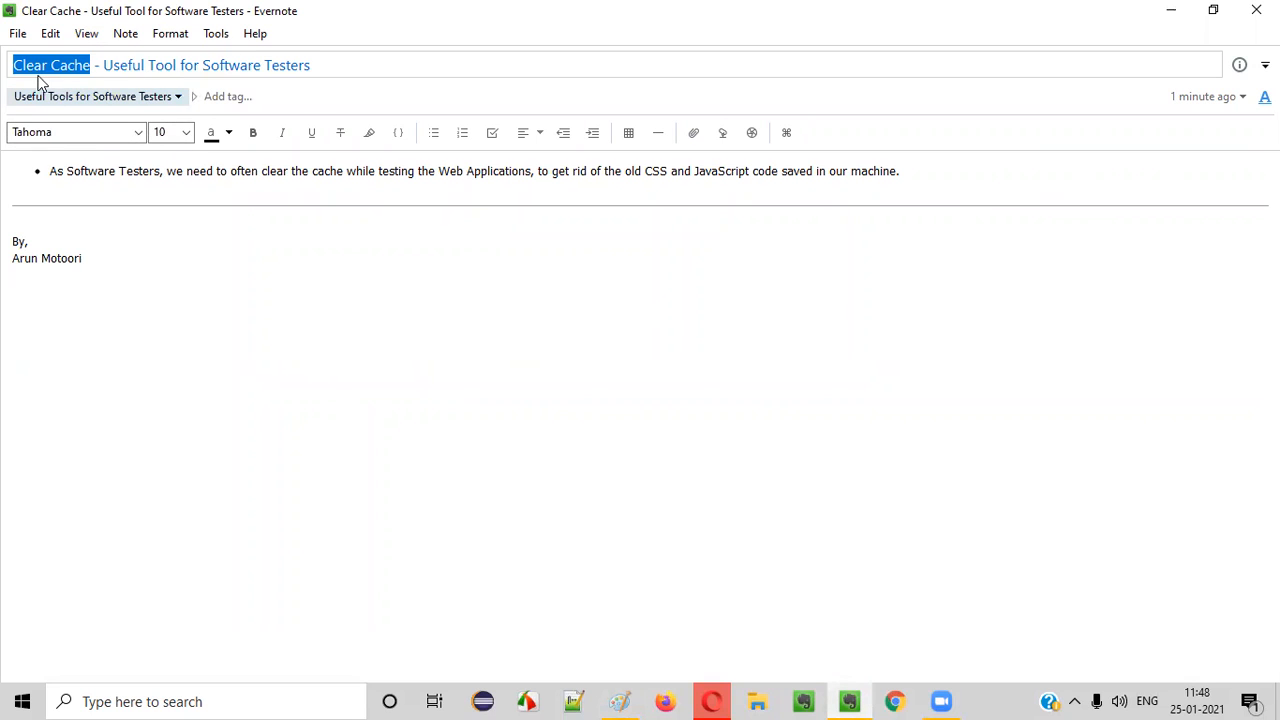
pyautogui.moveTo(50, 75)
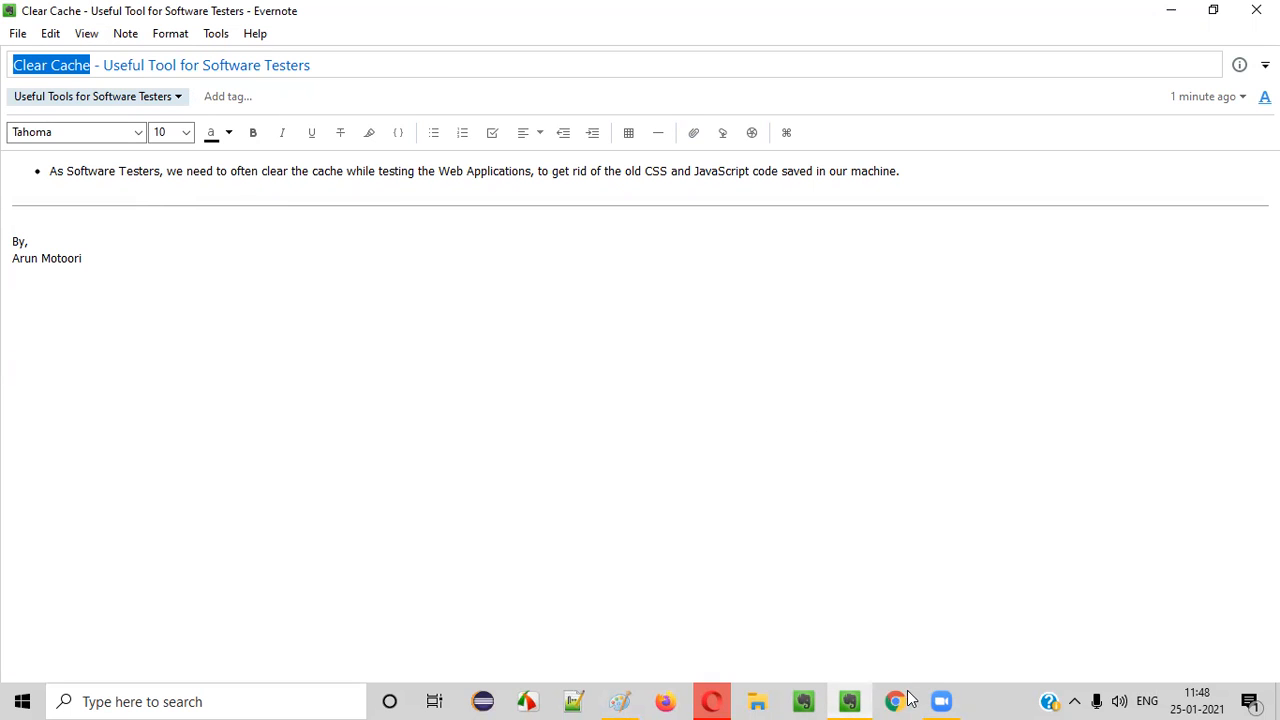
# Switch to Chrome, showing the tutorialsninja Your Store demo homepage.
pyautogui.click(894, 701)
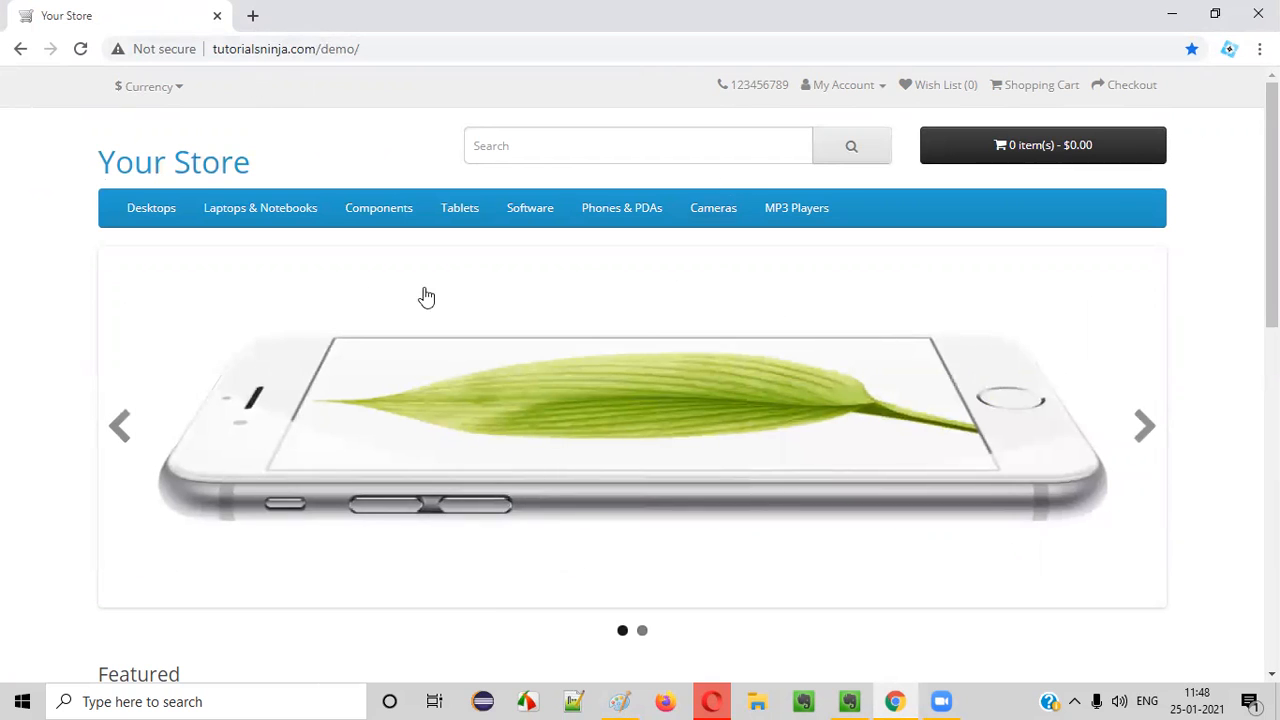
pyautogui.moveTo(607, 568)
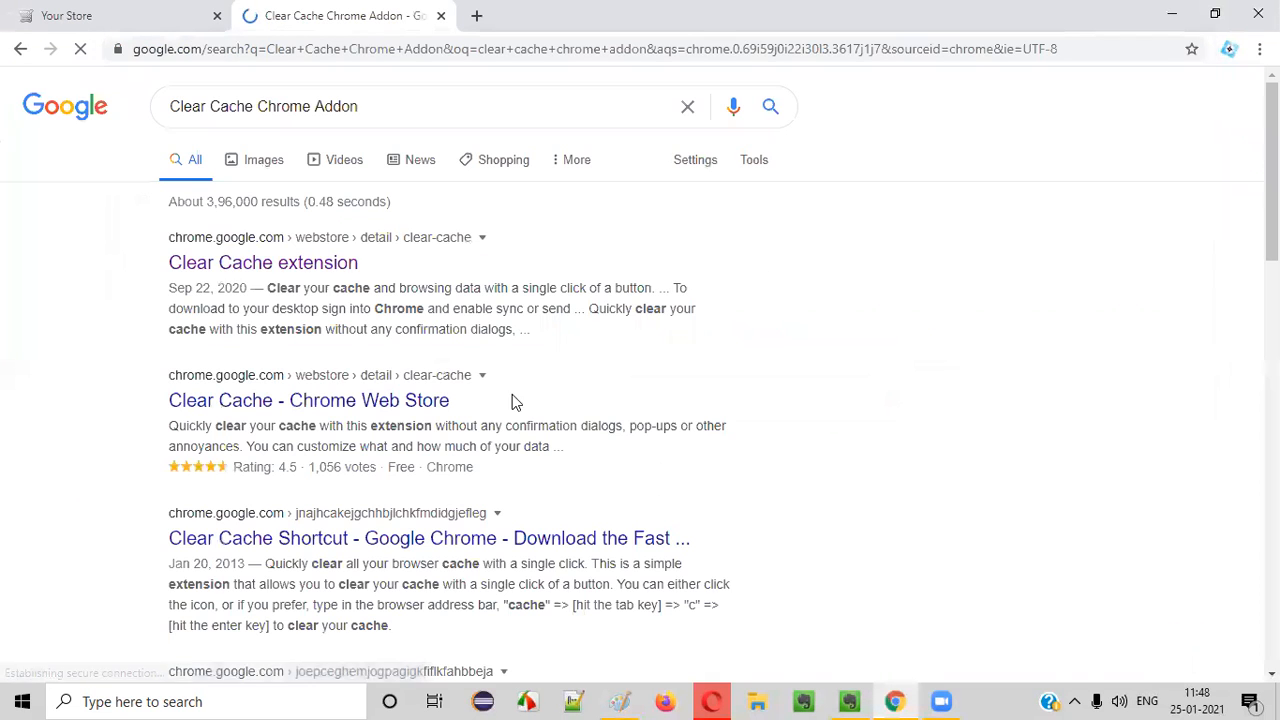
# Add Benjamin Bojko's Clear Cache extension to Chrome from its Web Store page.
pyautogui.click(262, 262)
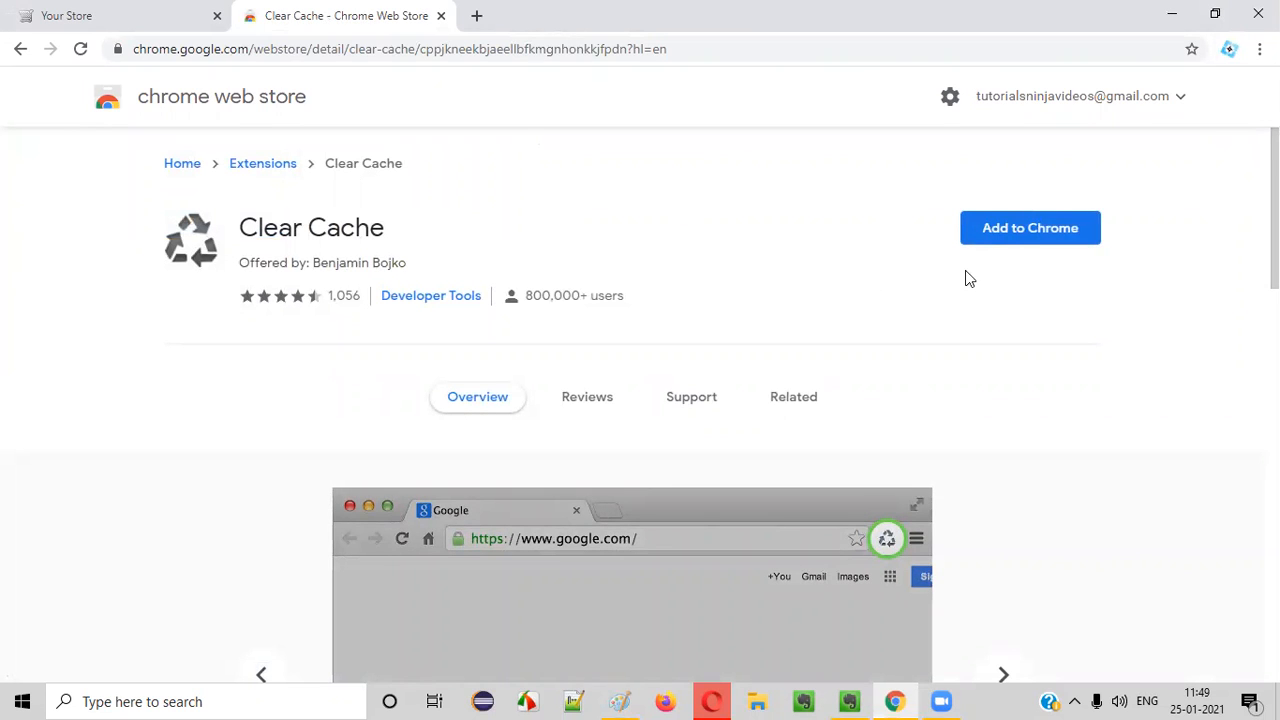
pyautogui.click(1029, 227)
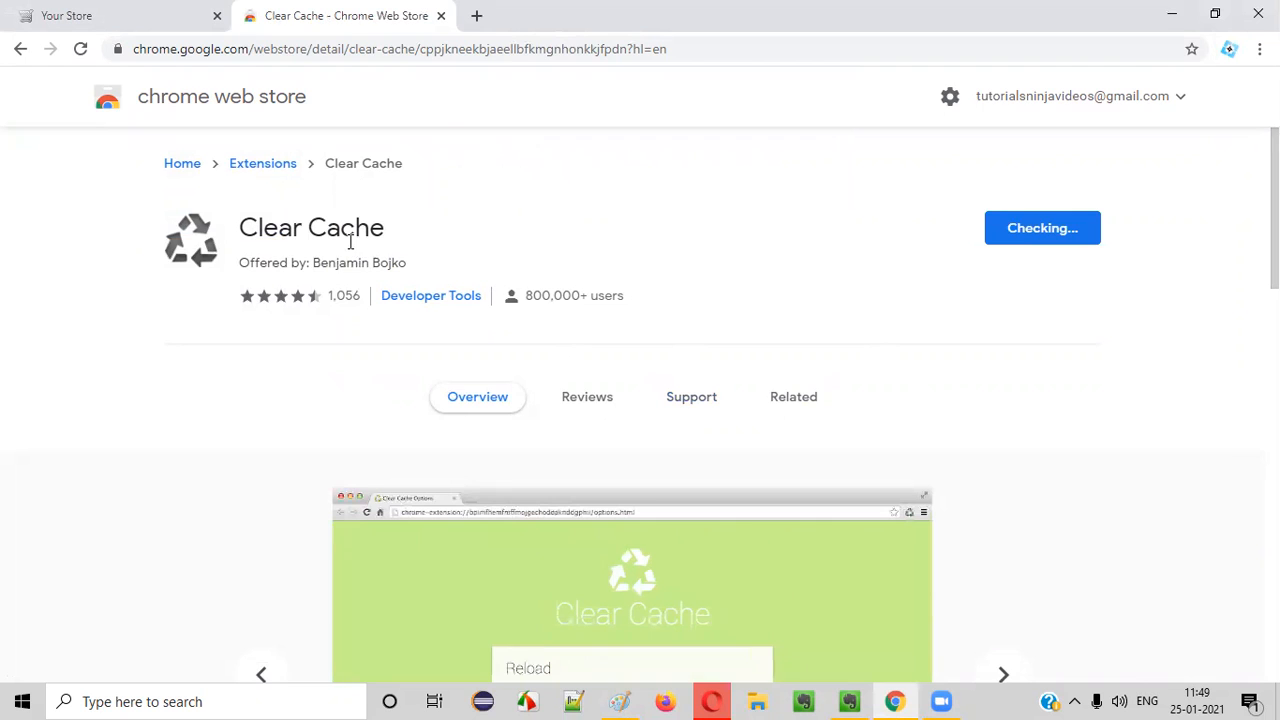
pyautogui.click(1041, 227)
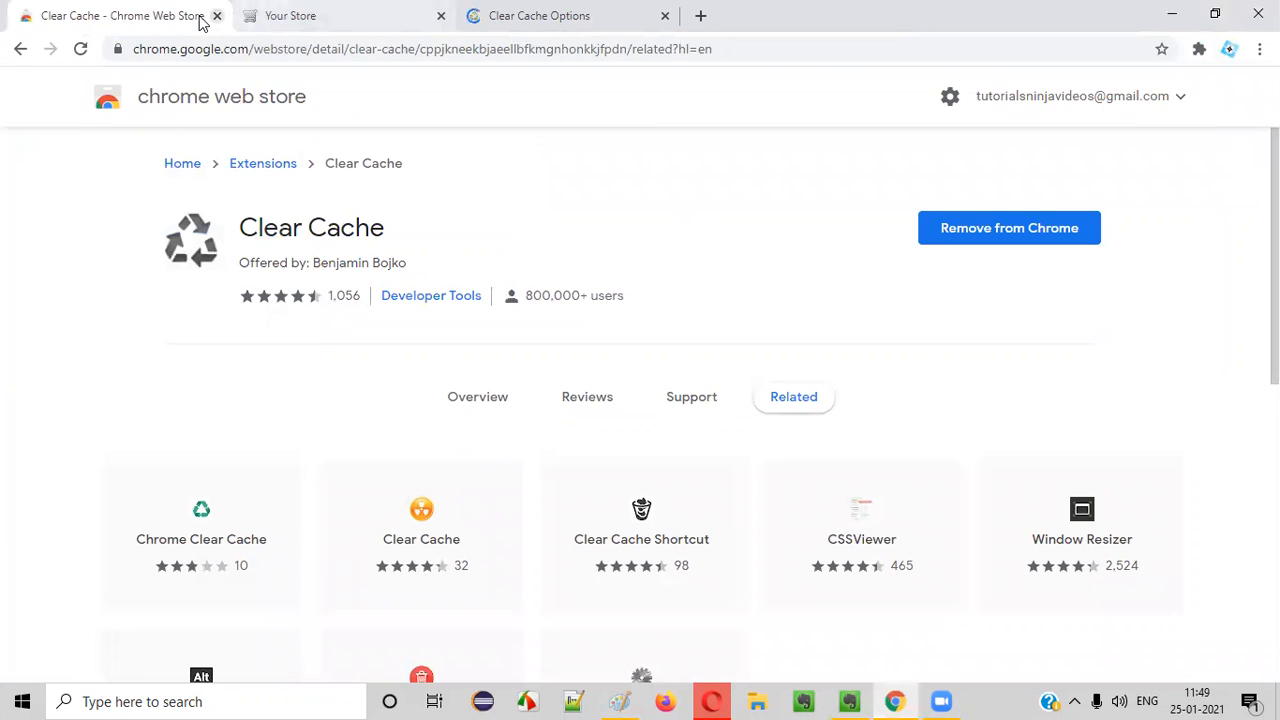
# Close the Web Store tab and enable 'Automatically reload active tab after clearing data'.
pyautogui.click(1198, 48)
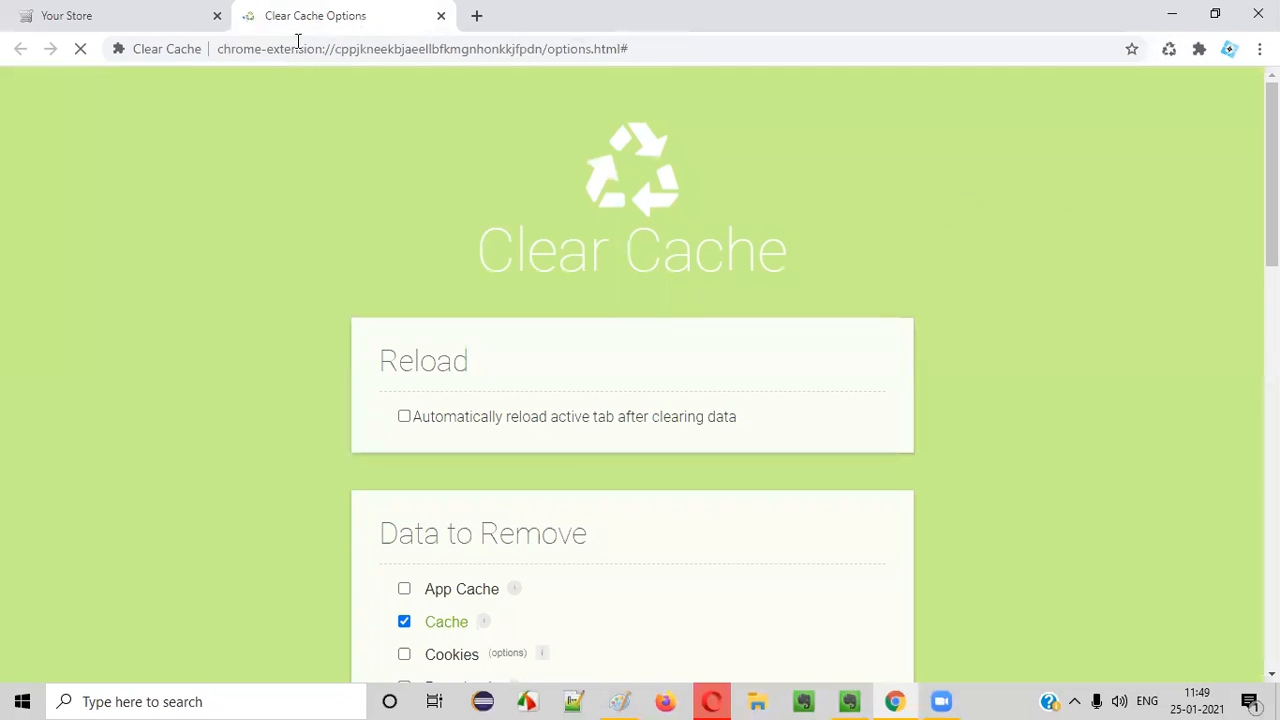
pyautogui.scroll(-3)
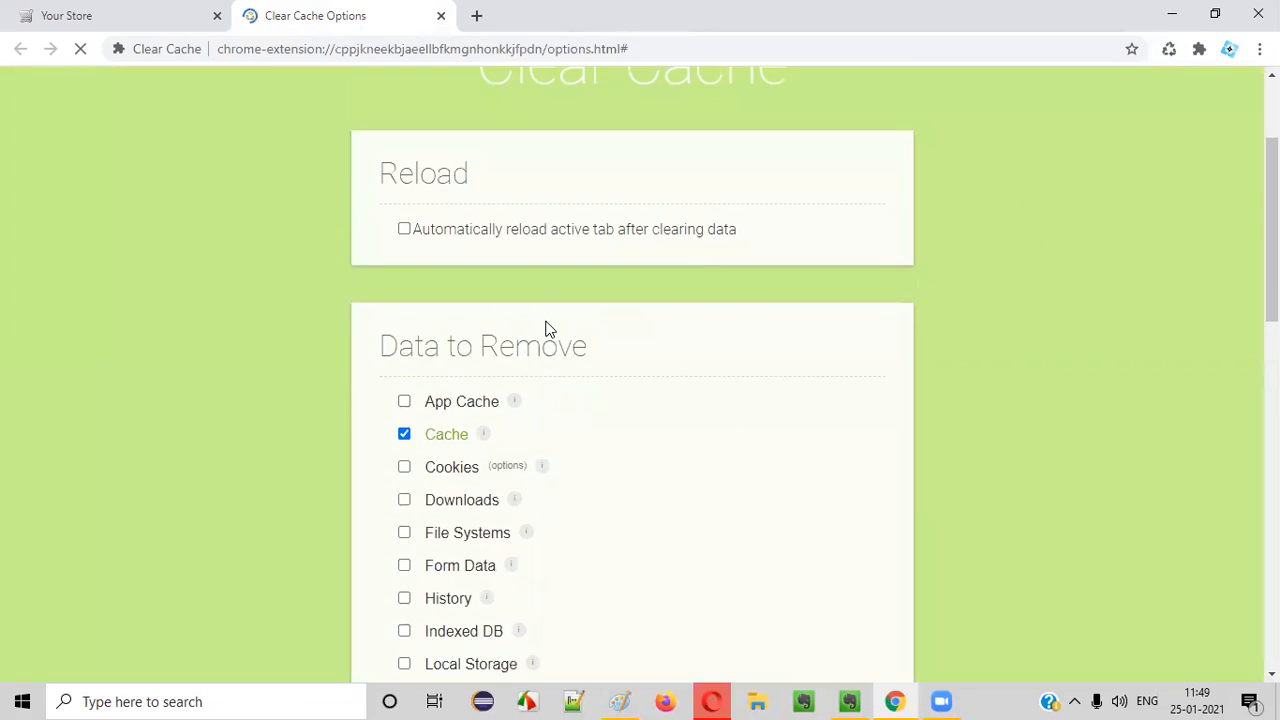
pyautogui.click(404, 228)
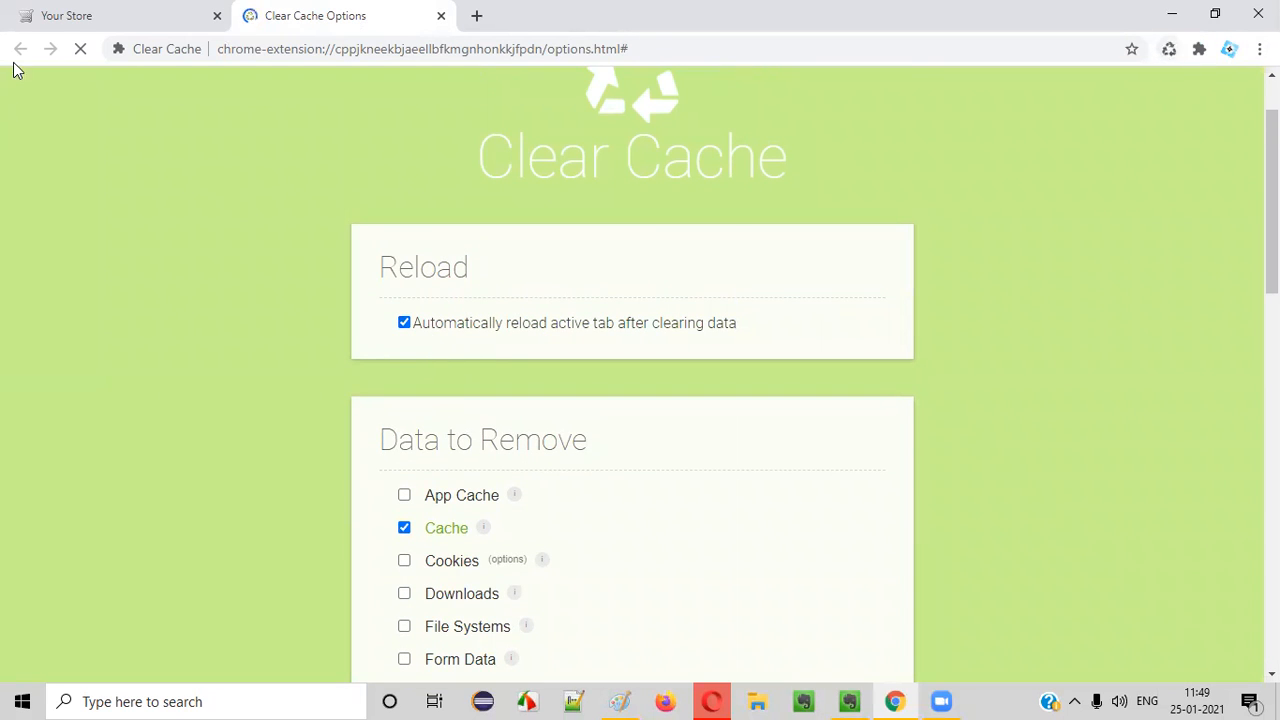
pyautogui.moveTo(500, 303)
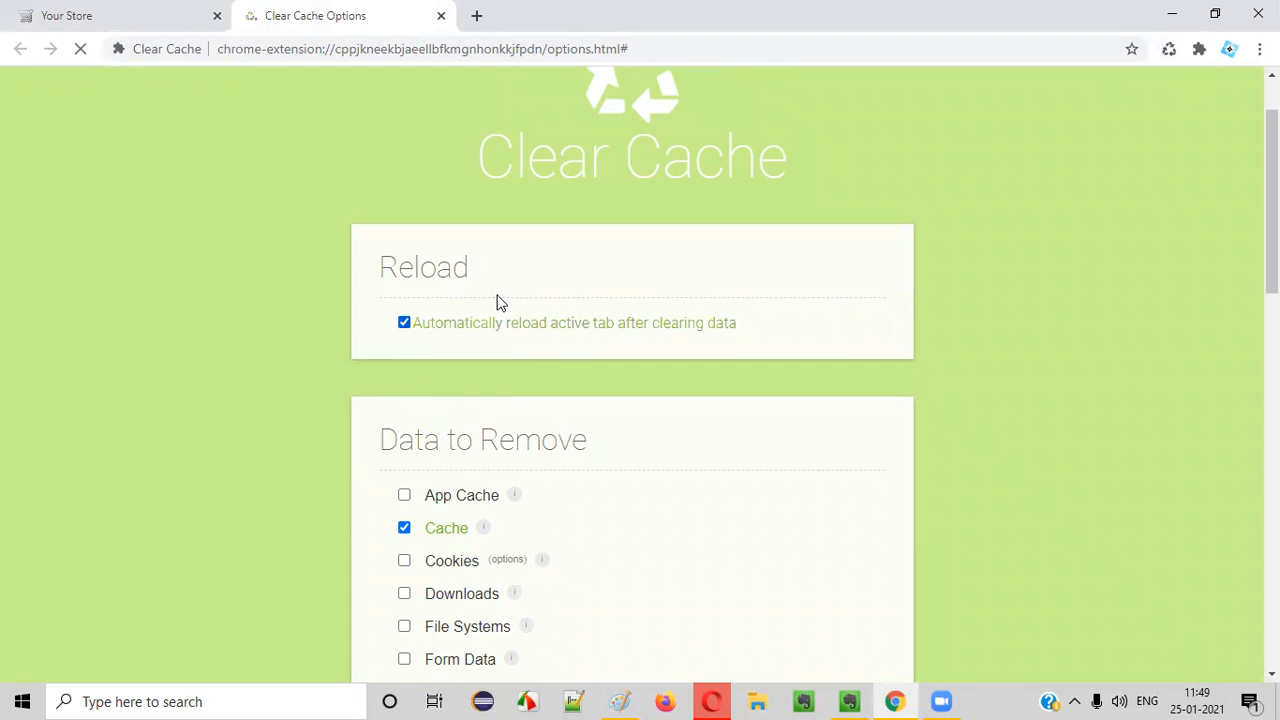
pyautogui.moveTo(585, 357)
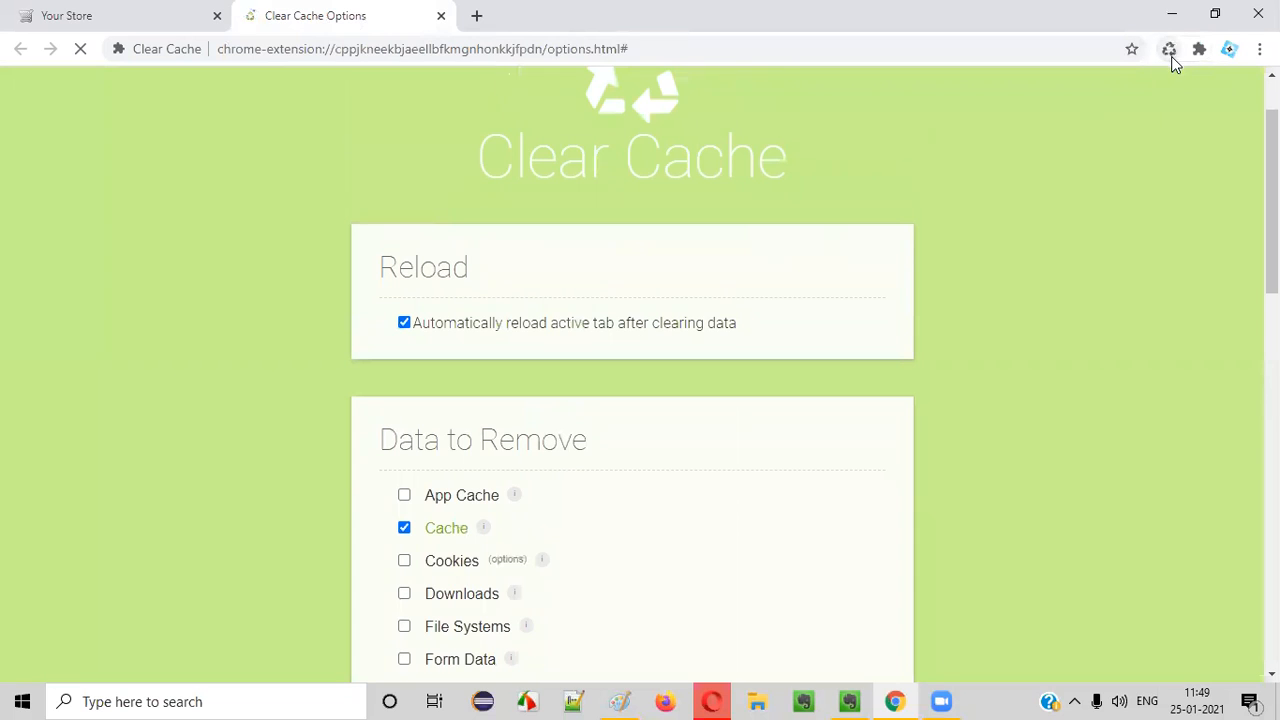
# Review the Clear Cache options, confirming Reload and only Cache stay ticked, switching tabs briefly.
pyautogui.scroll(-3)
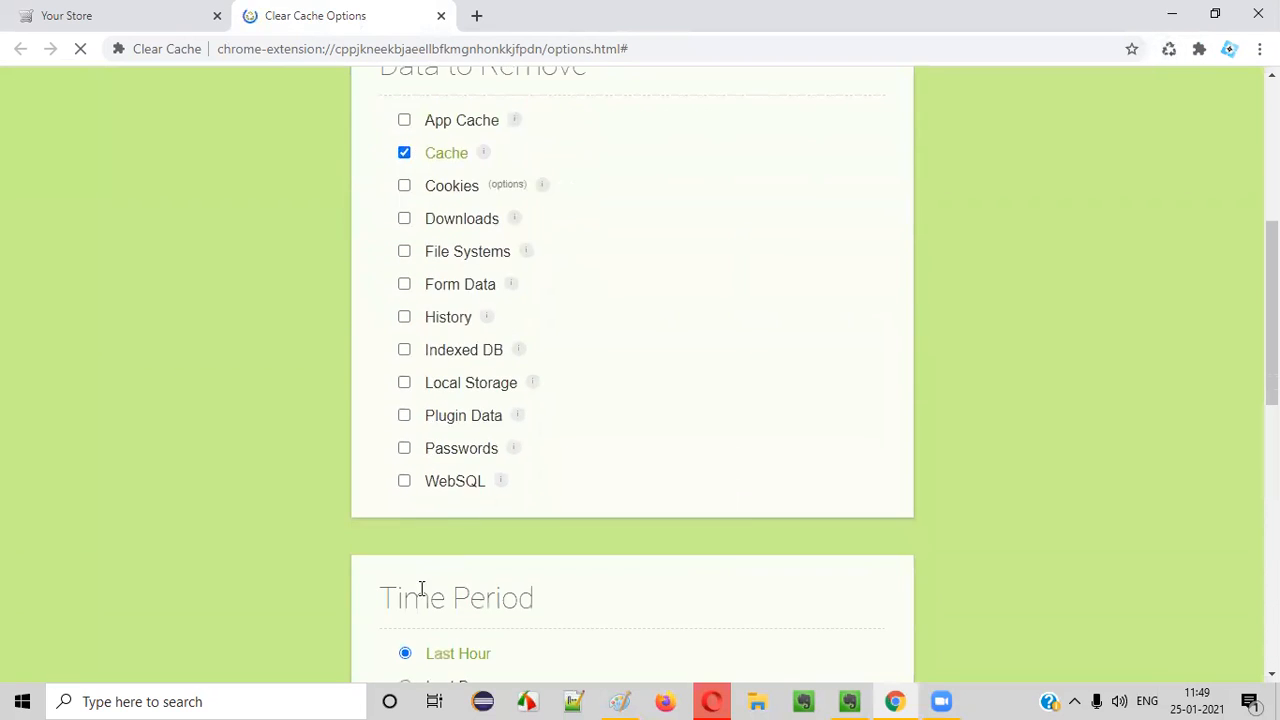
pyautogui.scroll(3)
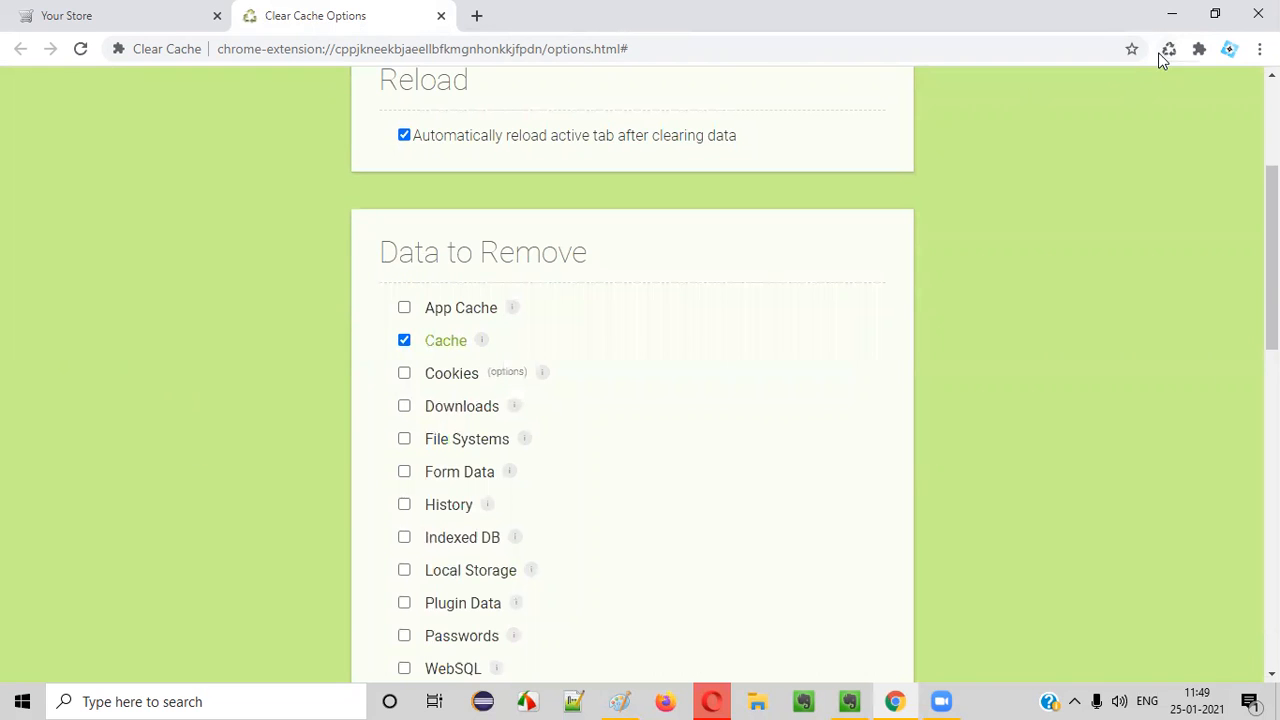
pyautogui.moveTo(460, 350)
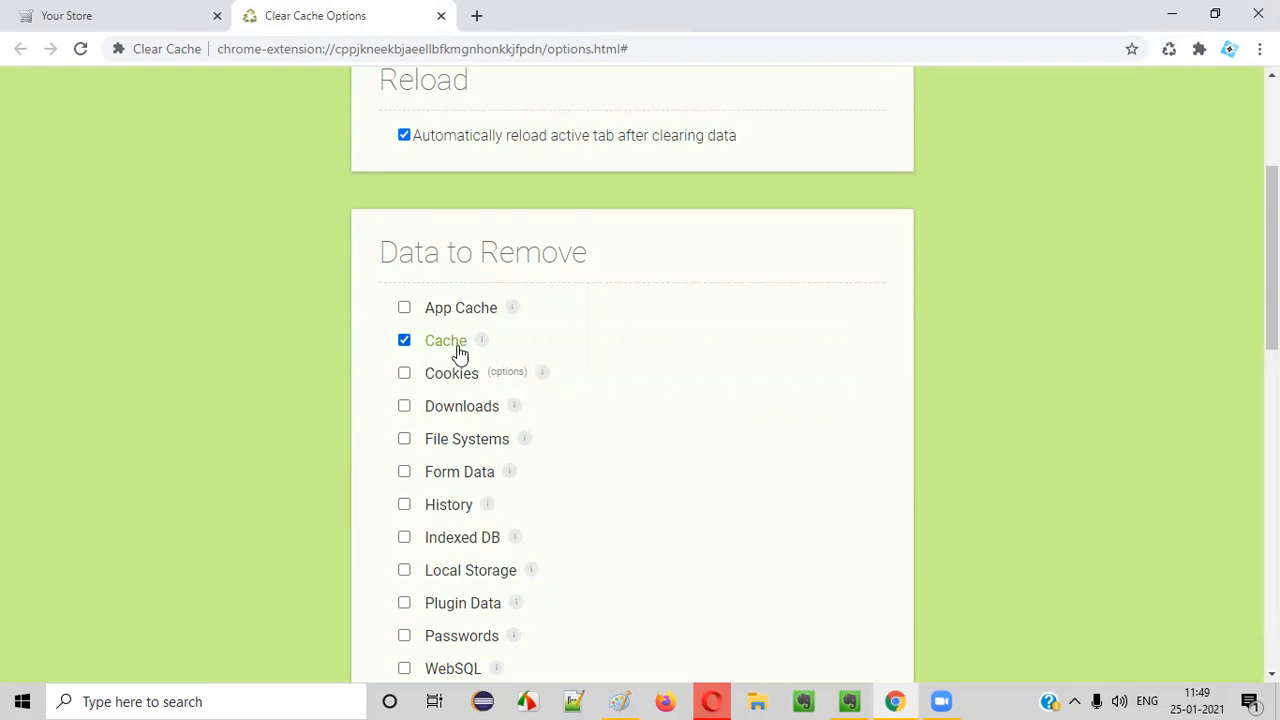
pyautogui.scroll(-3)
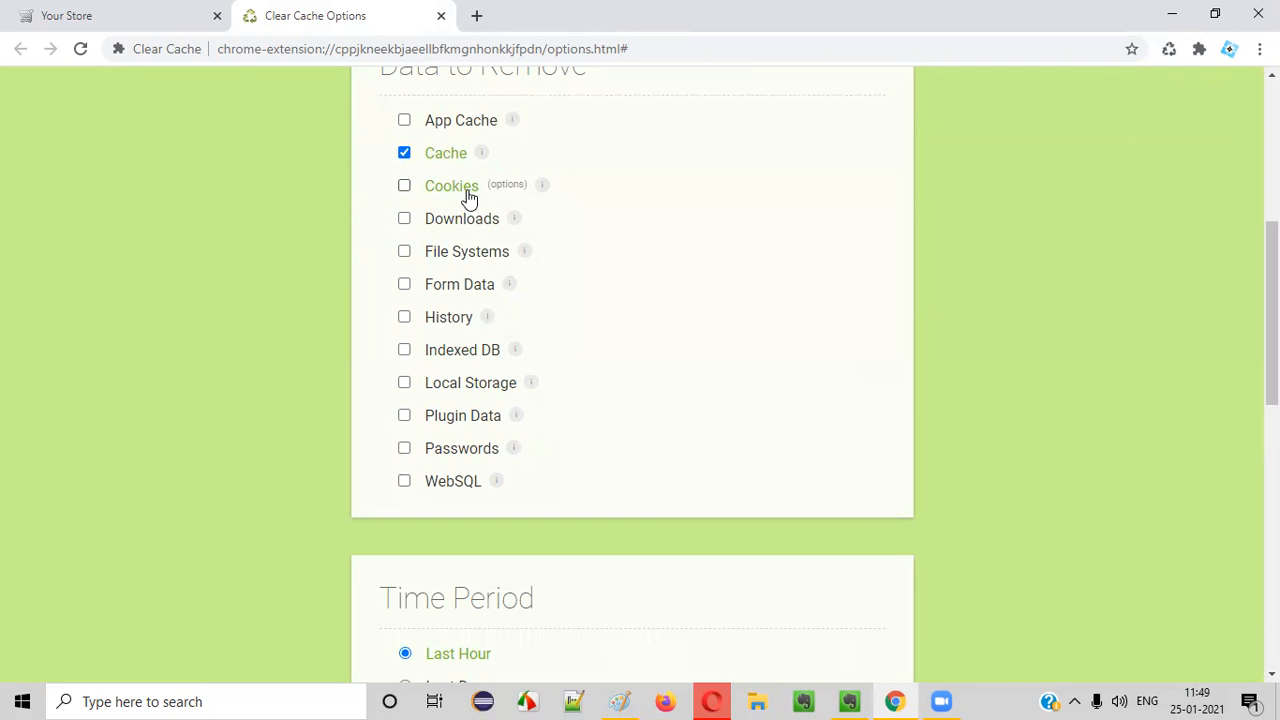
pyautogui.scroll(3)
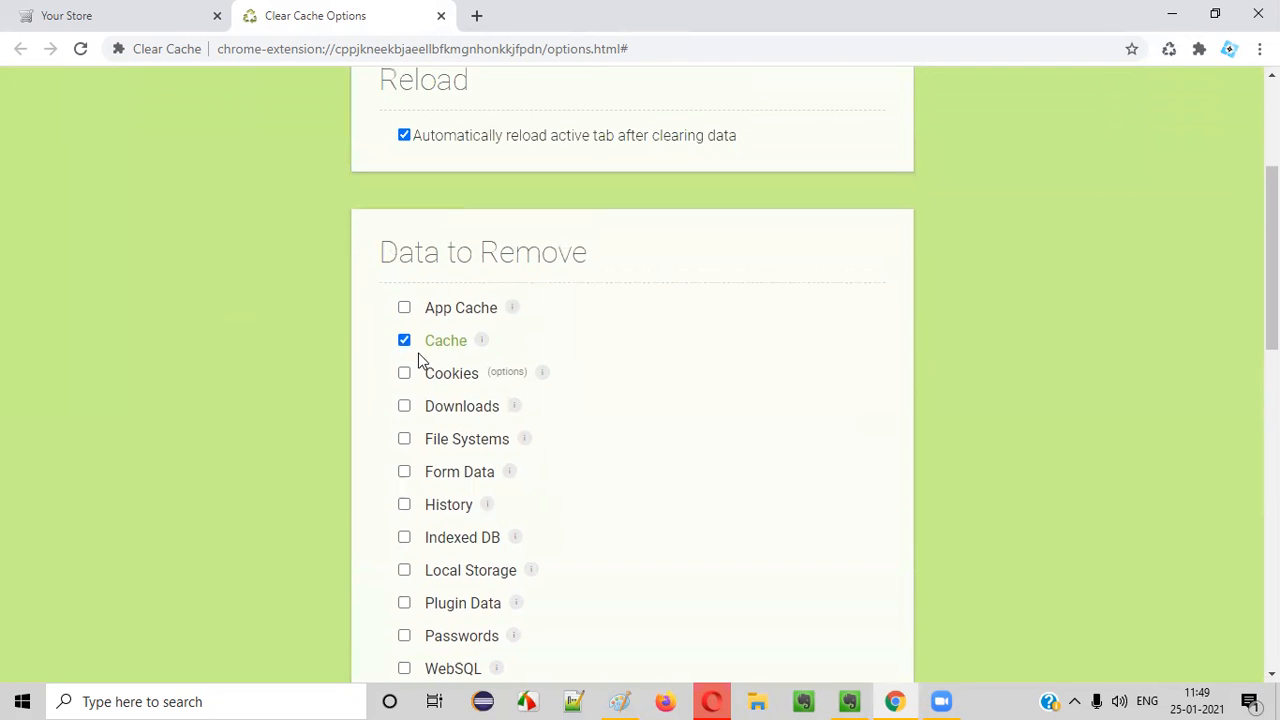
pyautogui.moveTo(490, 390)
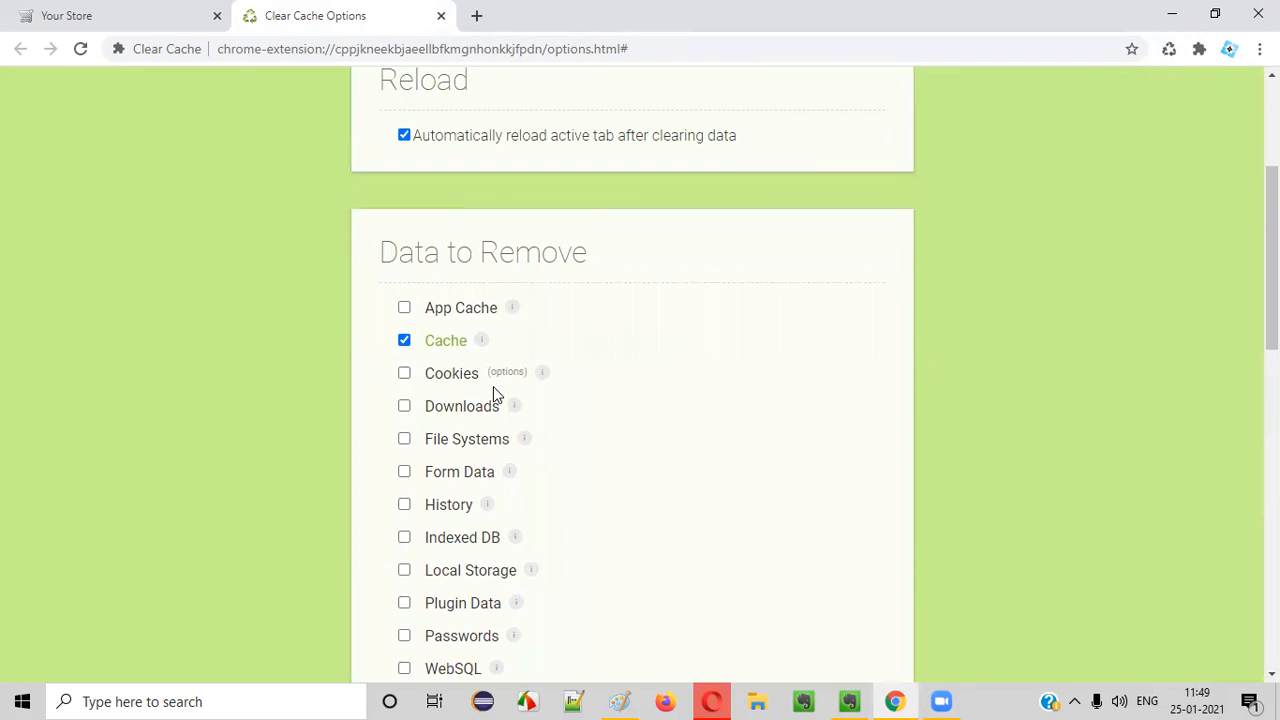
pyautogui.scroll(3)
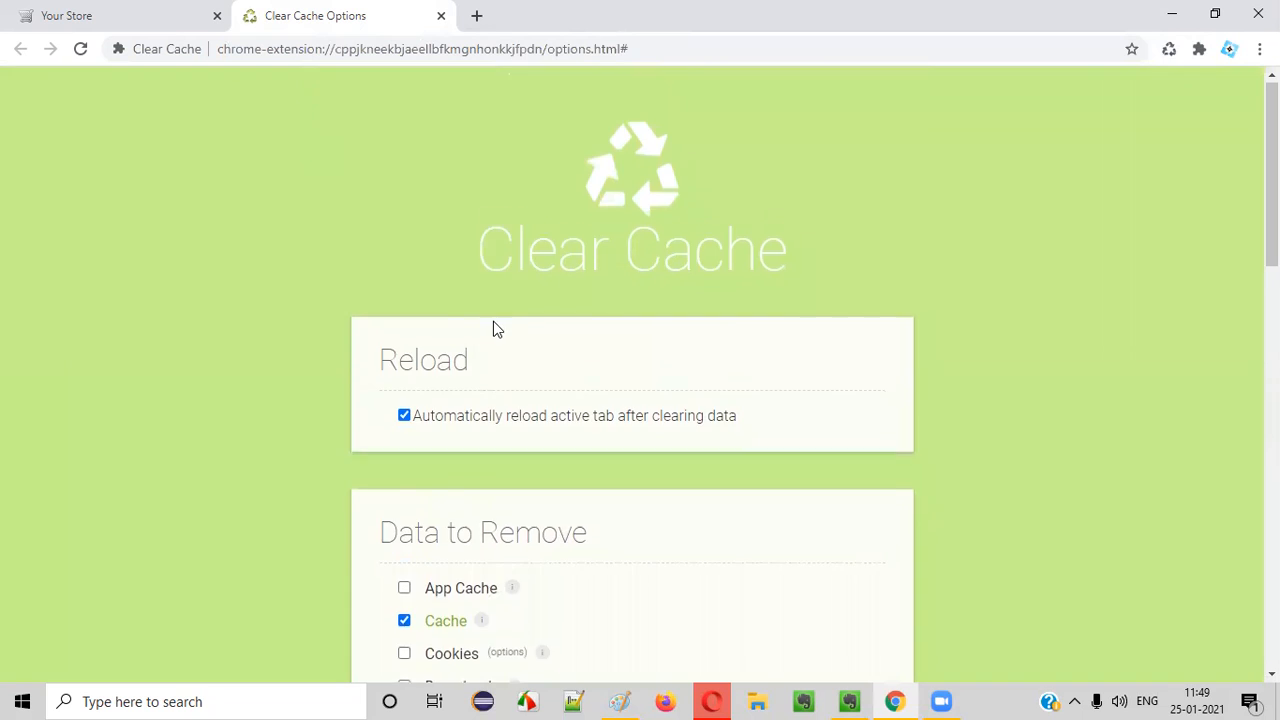
pyautogui.scroll(-3)
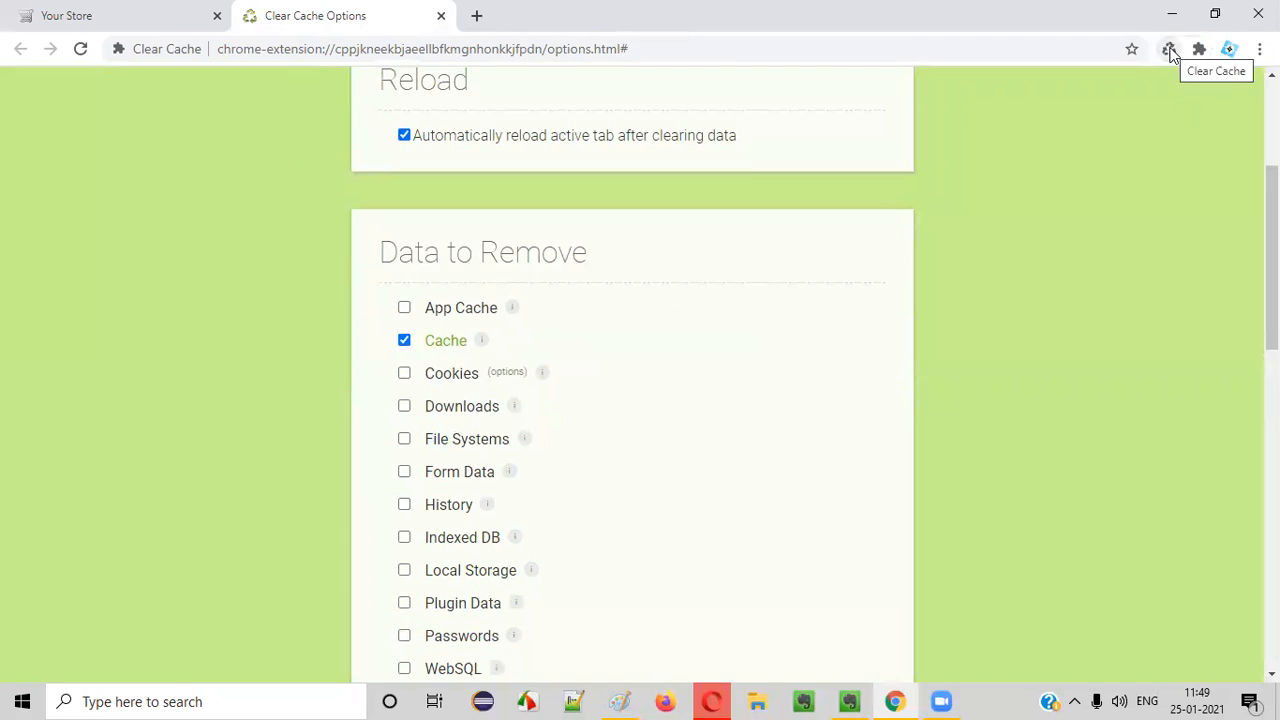
pyautogui.moveTo(115, 8)
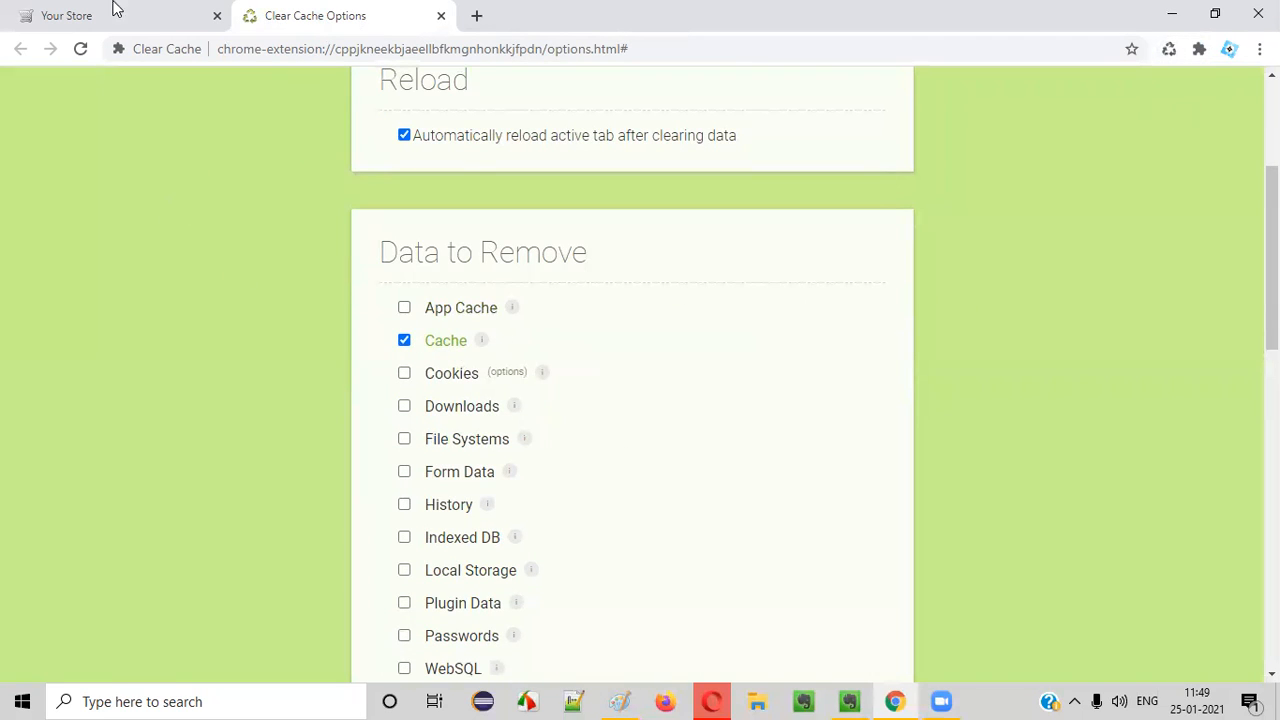
pyautogui.click(66, 15)
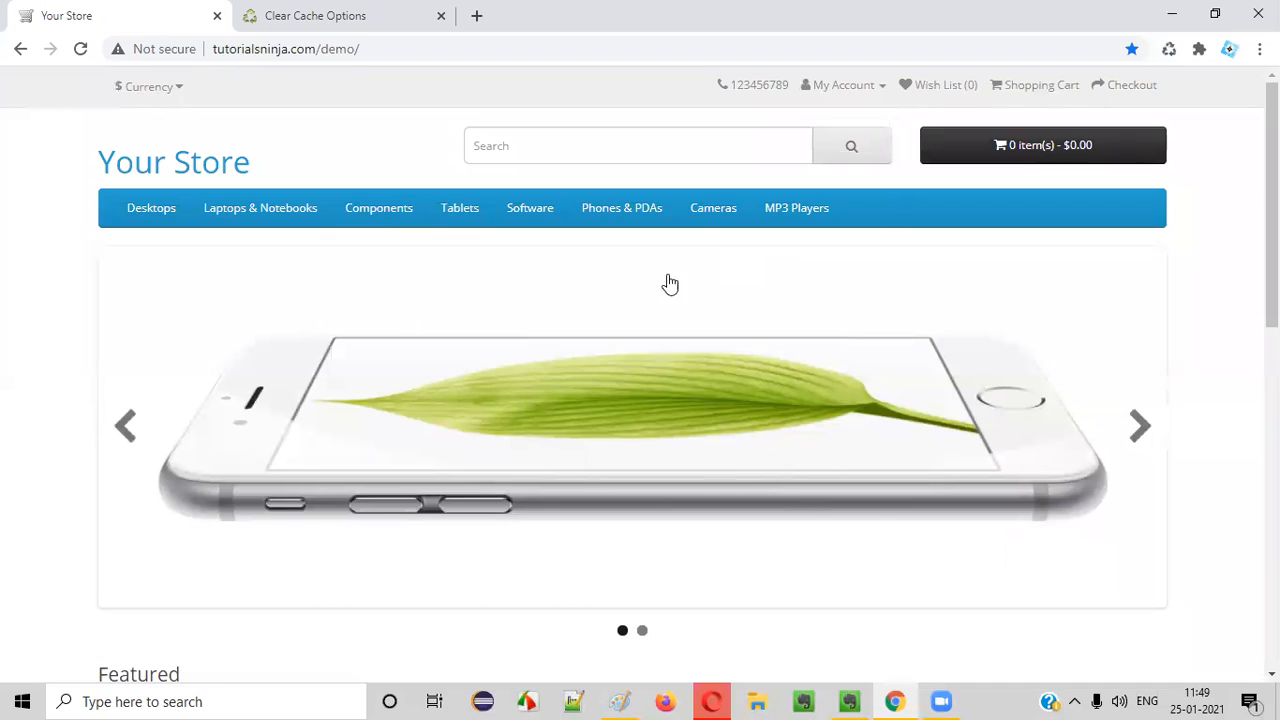
pyautogui.click(315, 15)
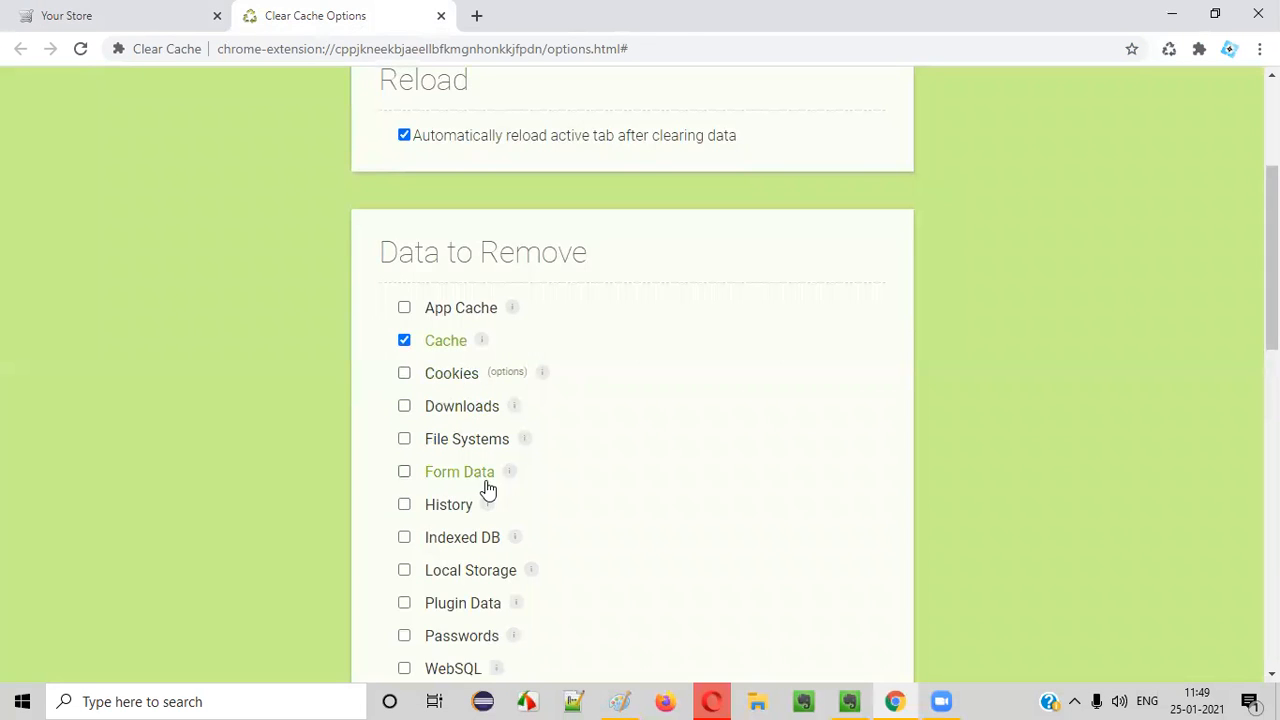
pyautogui.scroll(-3)
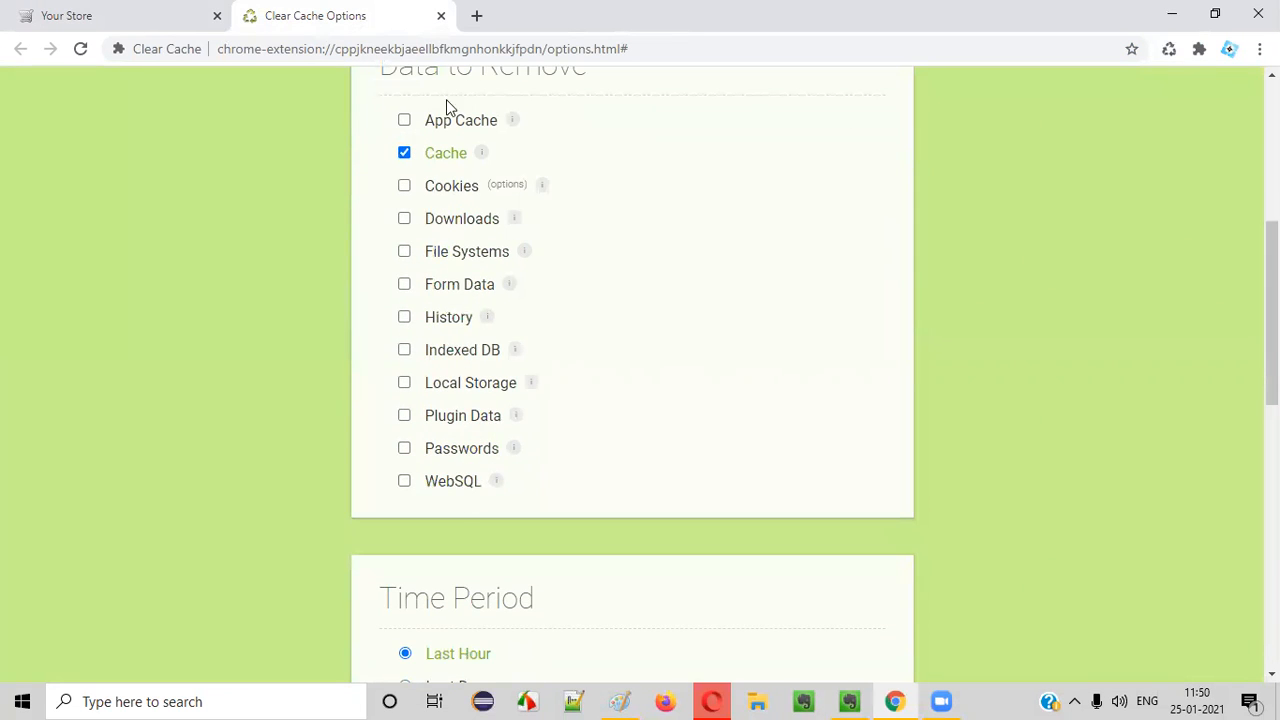
pyautogui.scroll(3)
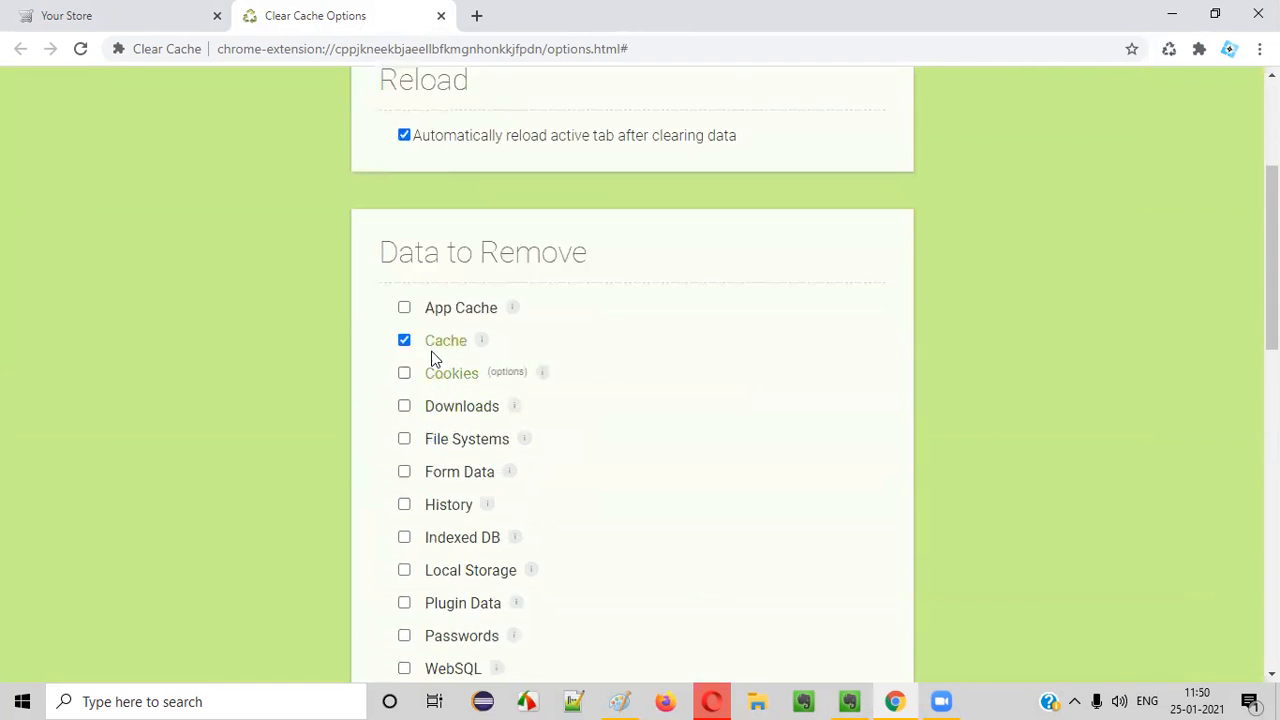
pyautogui.scroll(3)
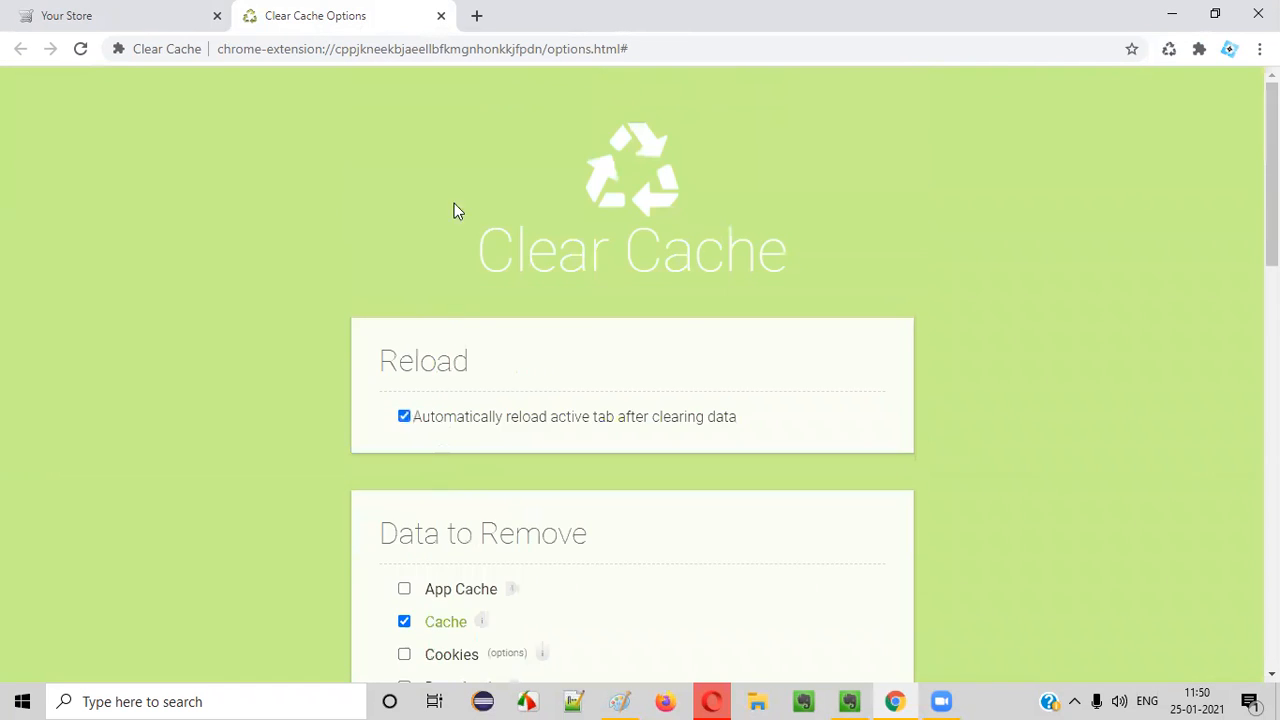
pyautogui.scroll(-3)
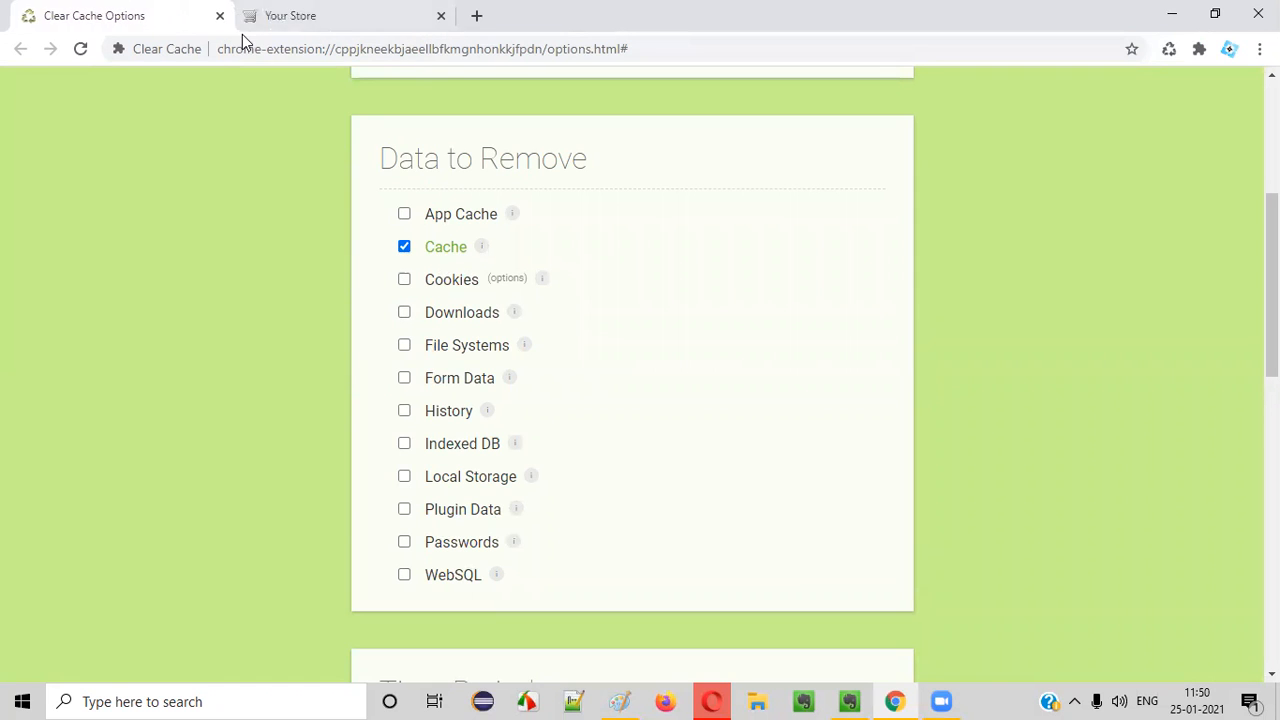
# Close the Clear Cache options tab and use the extension icon to clear cache and reload the store.
pyautogui.click(290, 15)
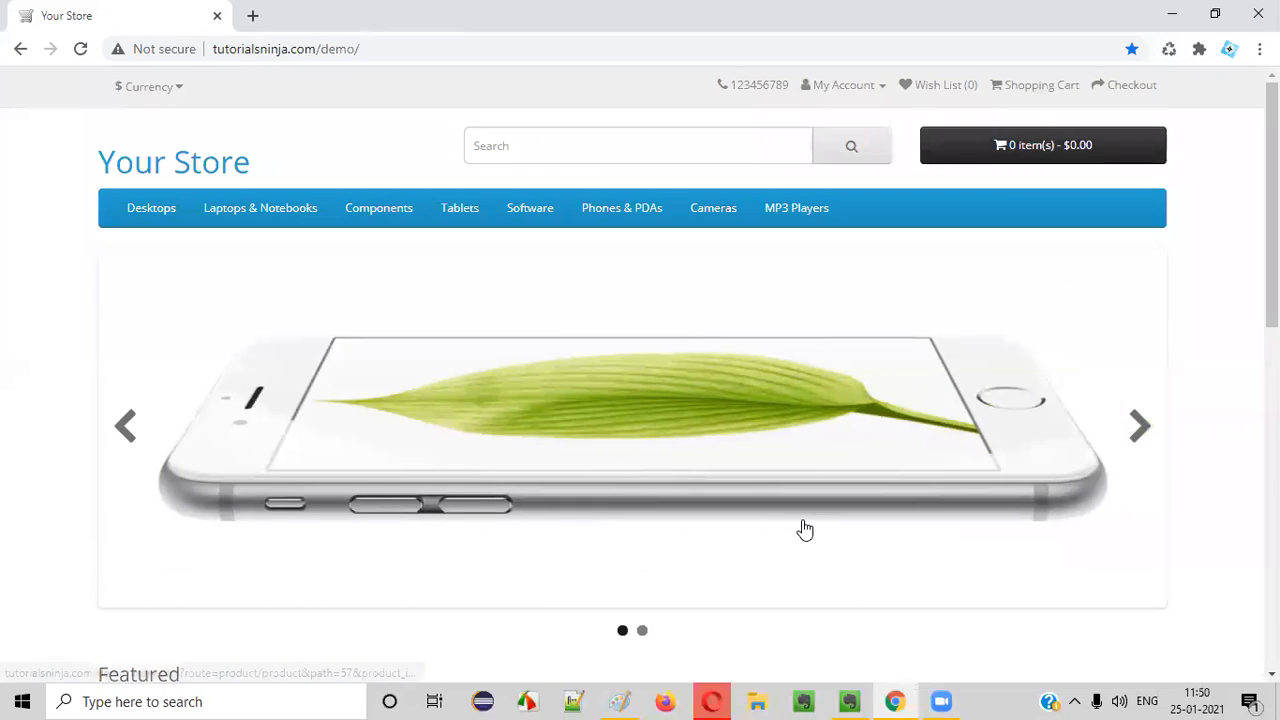
pyautogui.moveTo(163, 114)
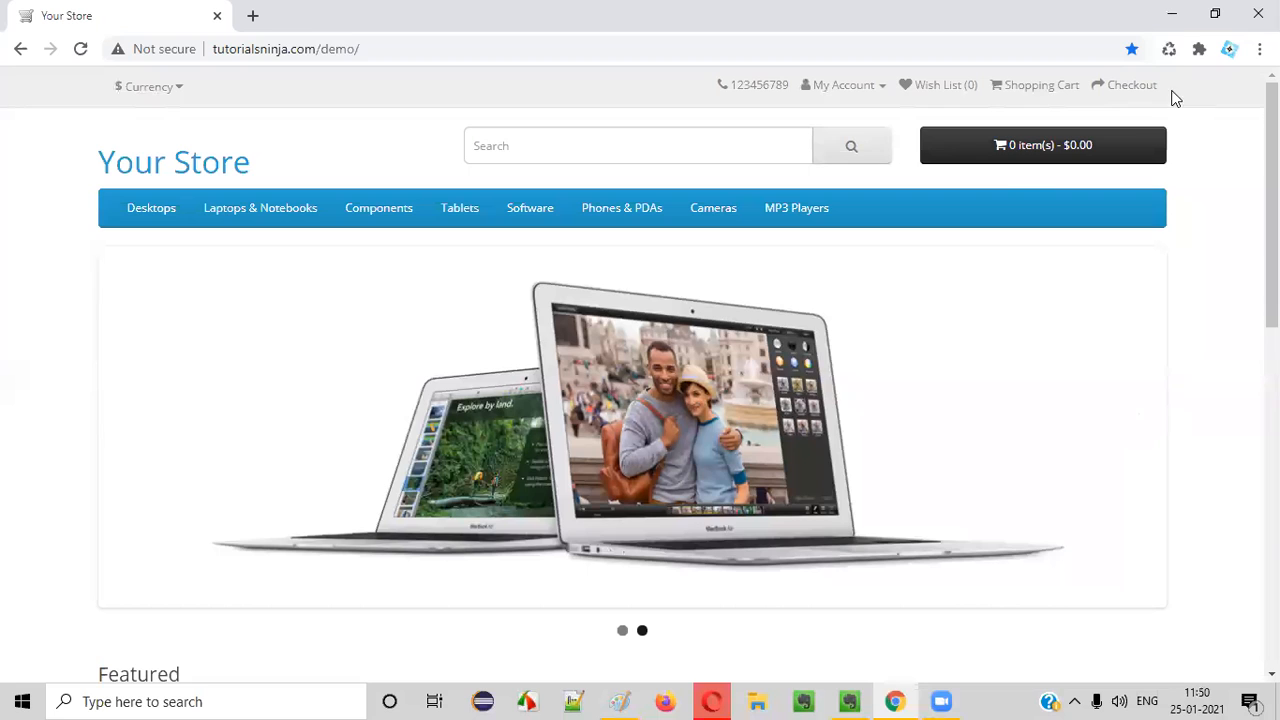
pyautogui.click(80, 48)
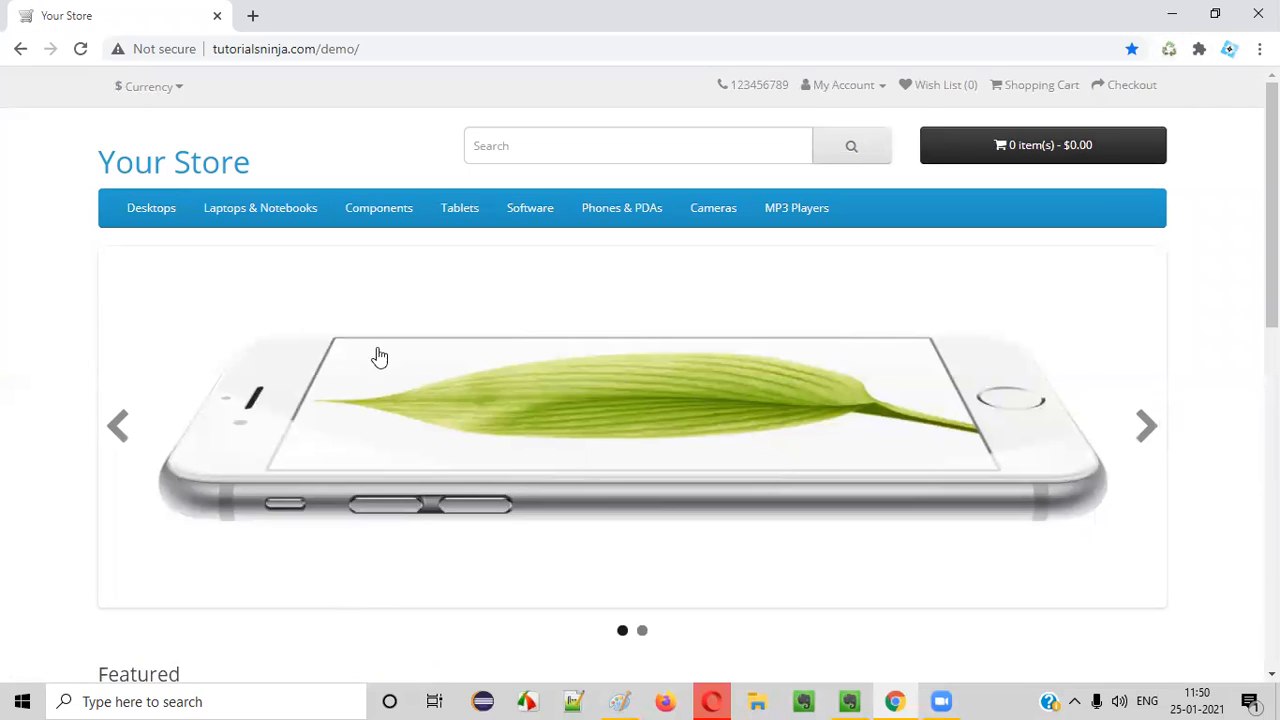
pyautogui.moveTo(588, 326)
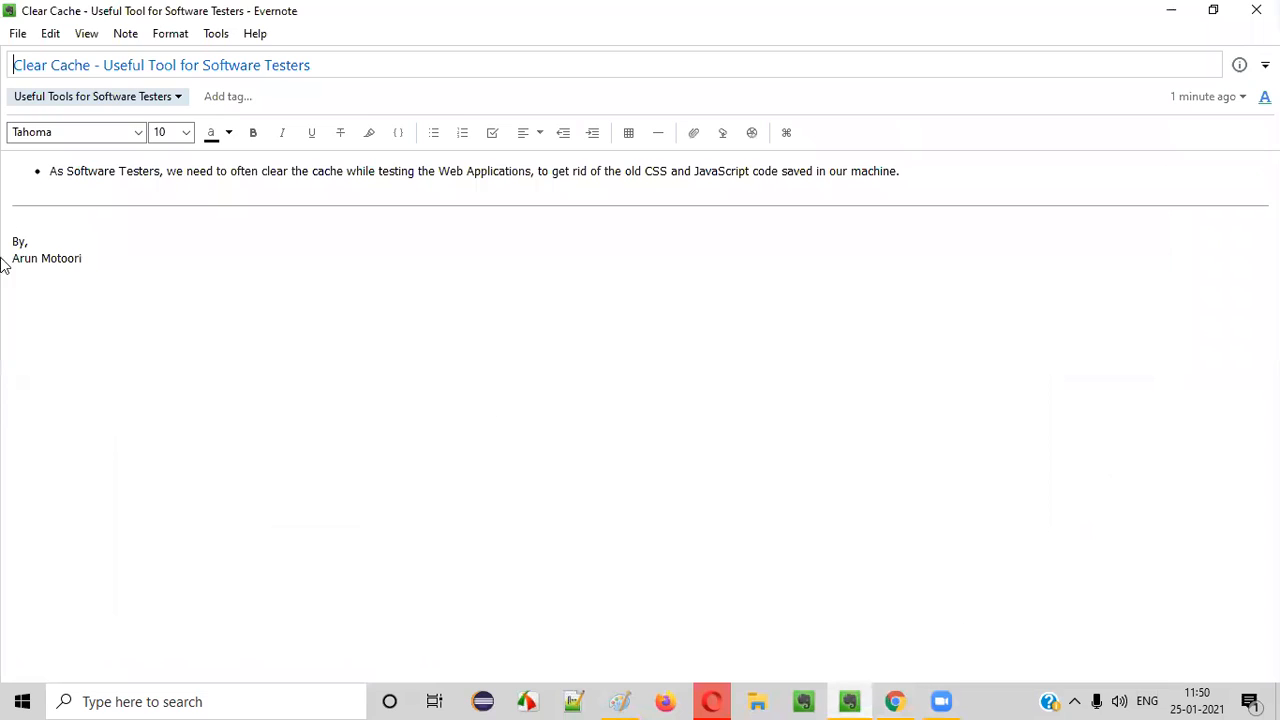
pyautogui.doubleClick(50, 65)
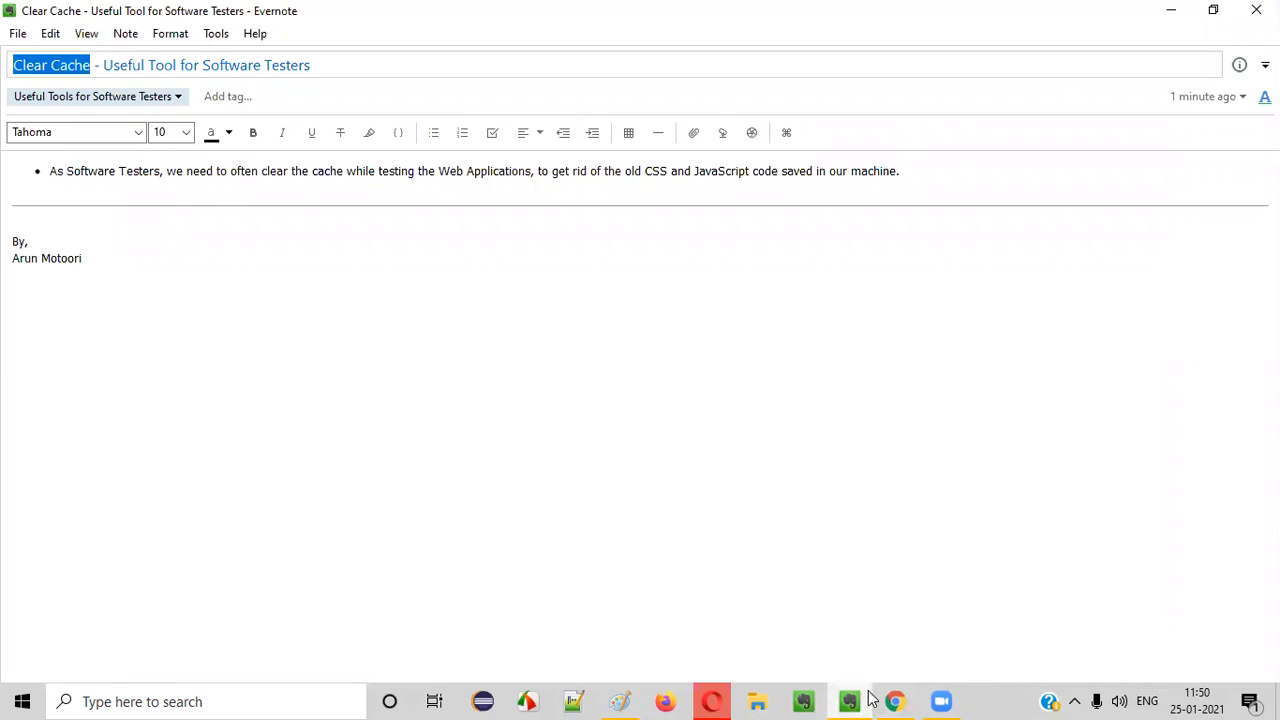
pyautogui.click(894, 701)
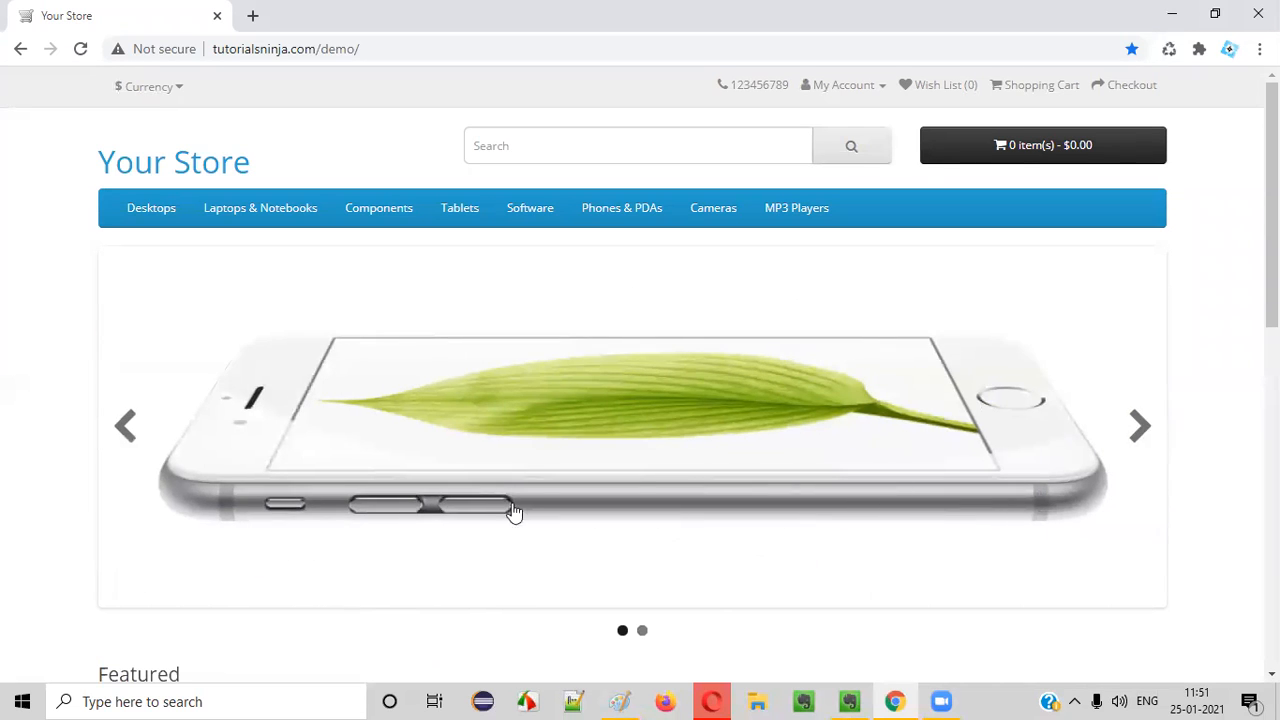
pyautogui.click(849, 701)
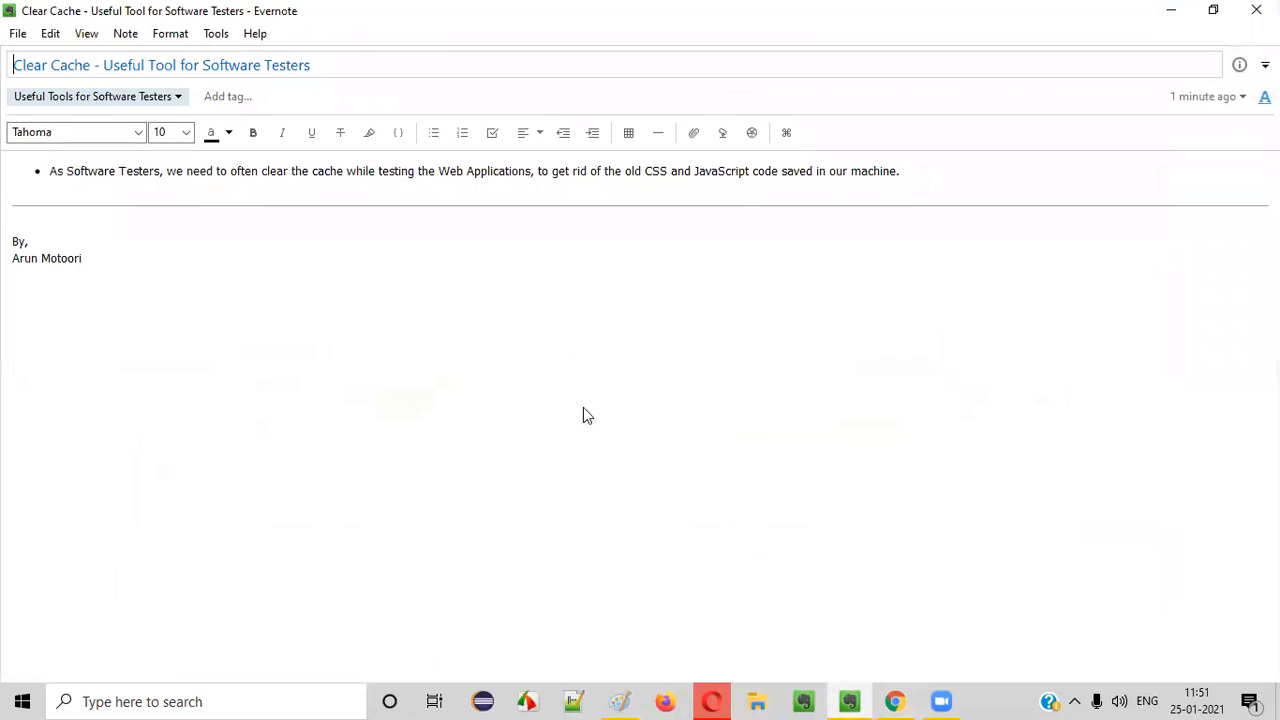
pyautogui.moveTo(671, 337)
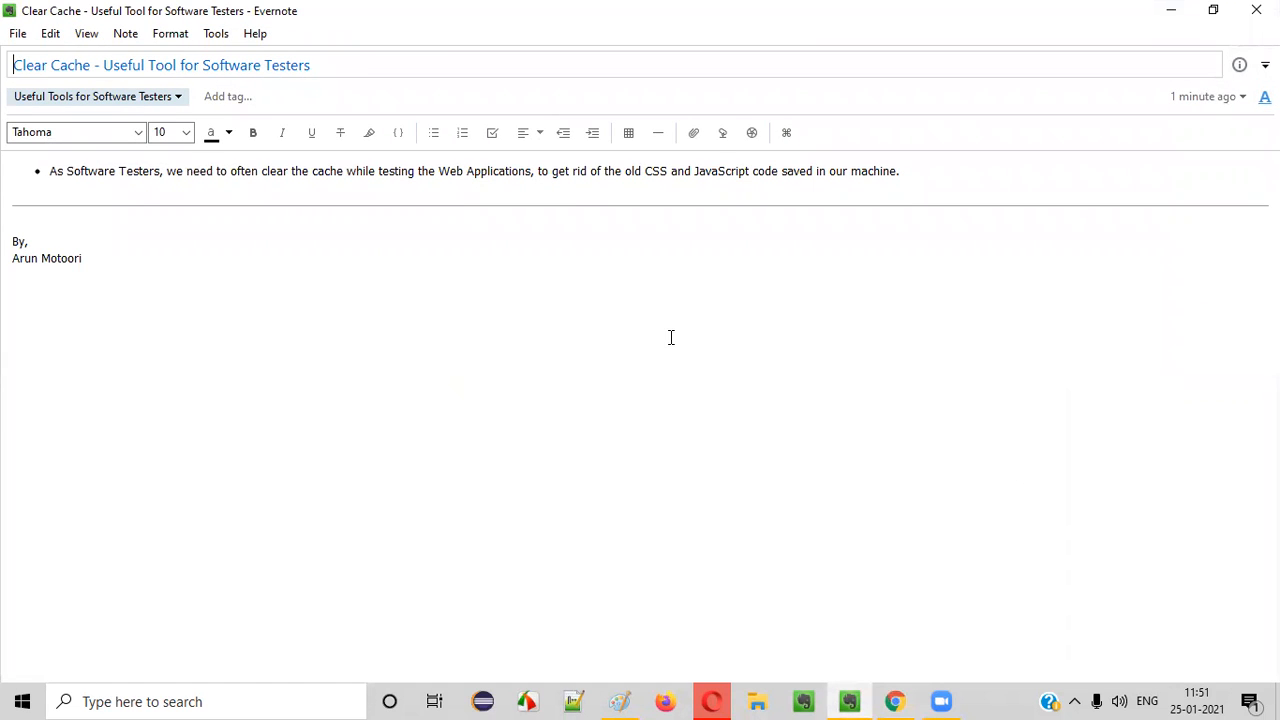
pyautogui.doubleClick(50, 65)
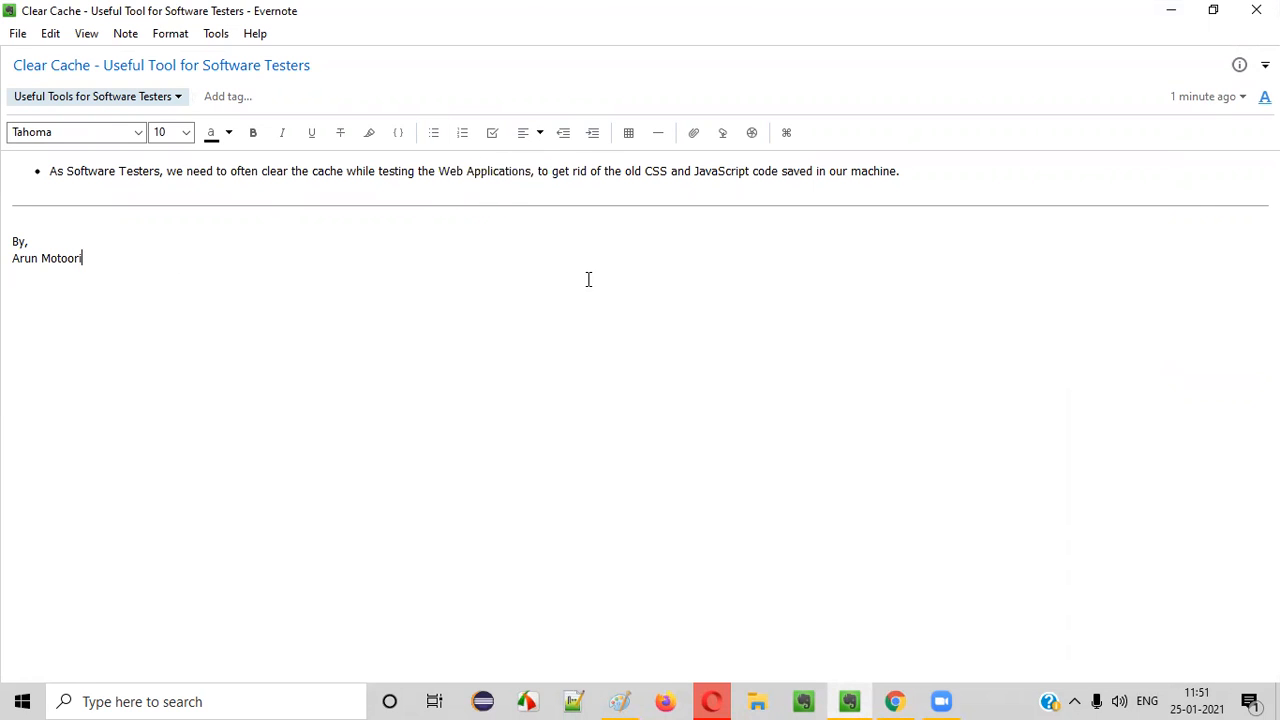
pyautogui.moveTo(557, 40)
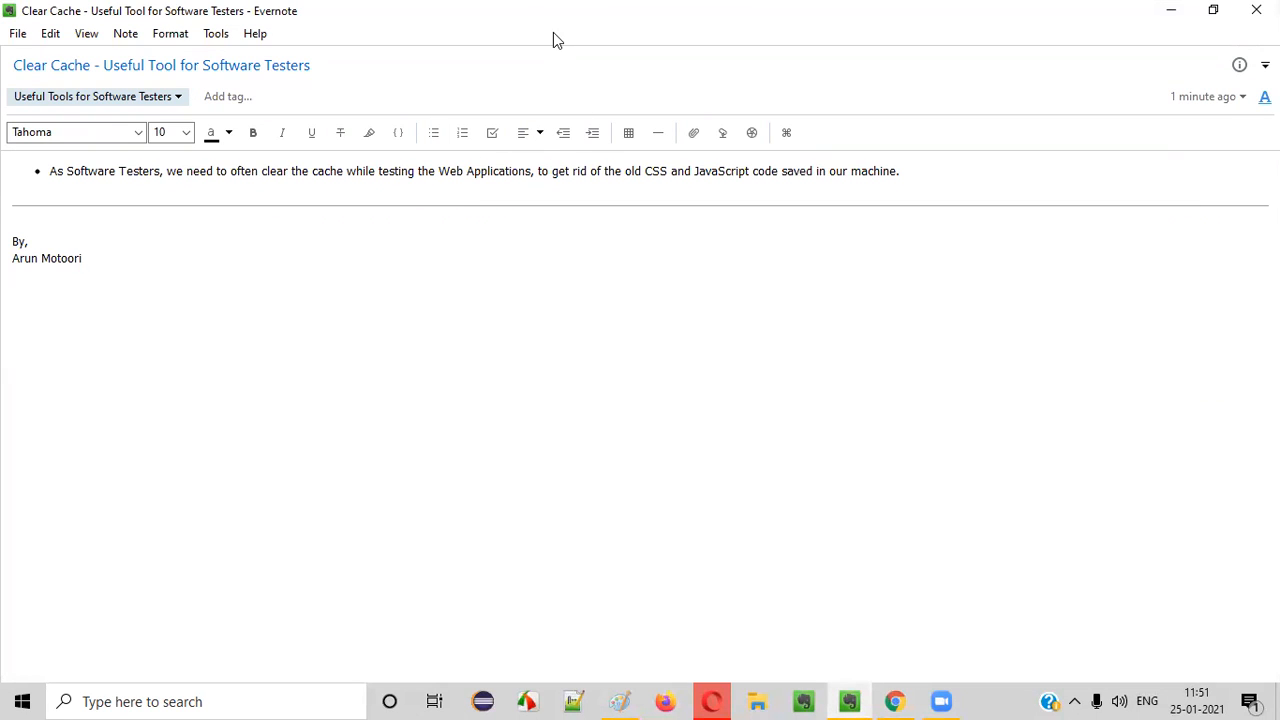